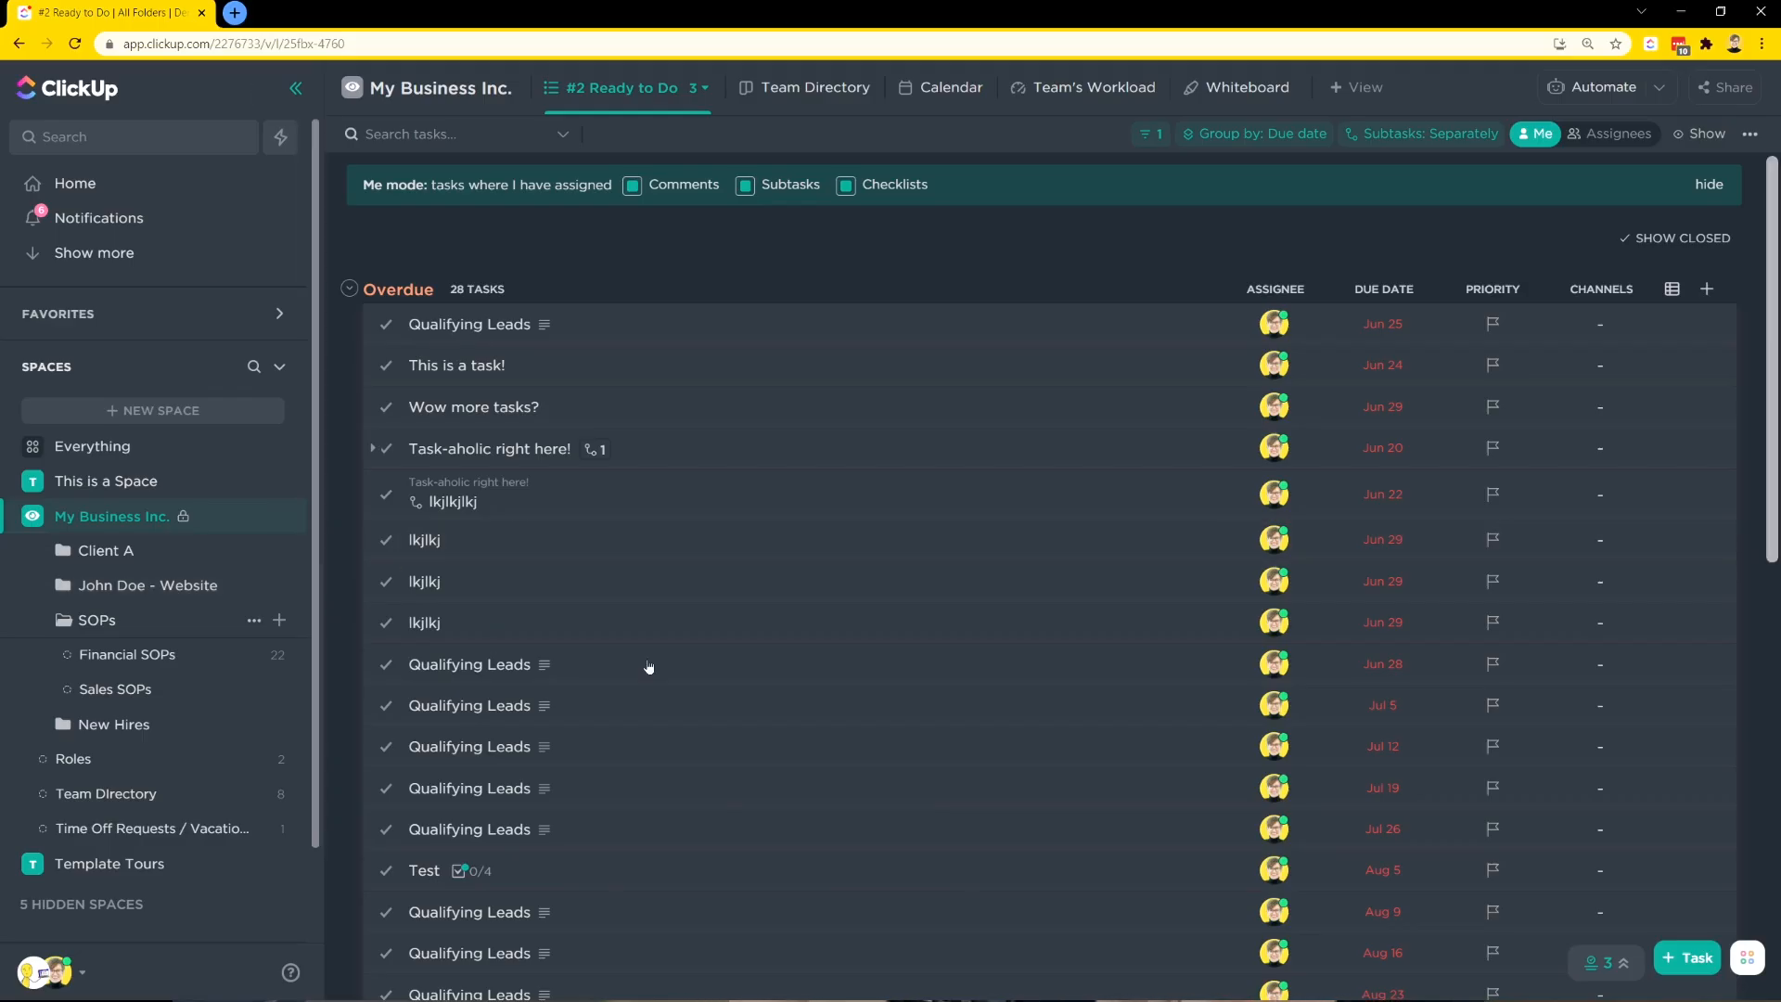
# - Scroll down through the #2 Ready to Do list before moving to the My Business Inc. List view
pyautogui.scroll(-3)
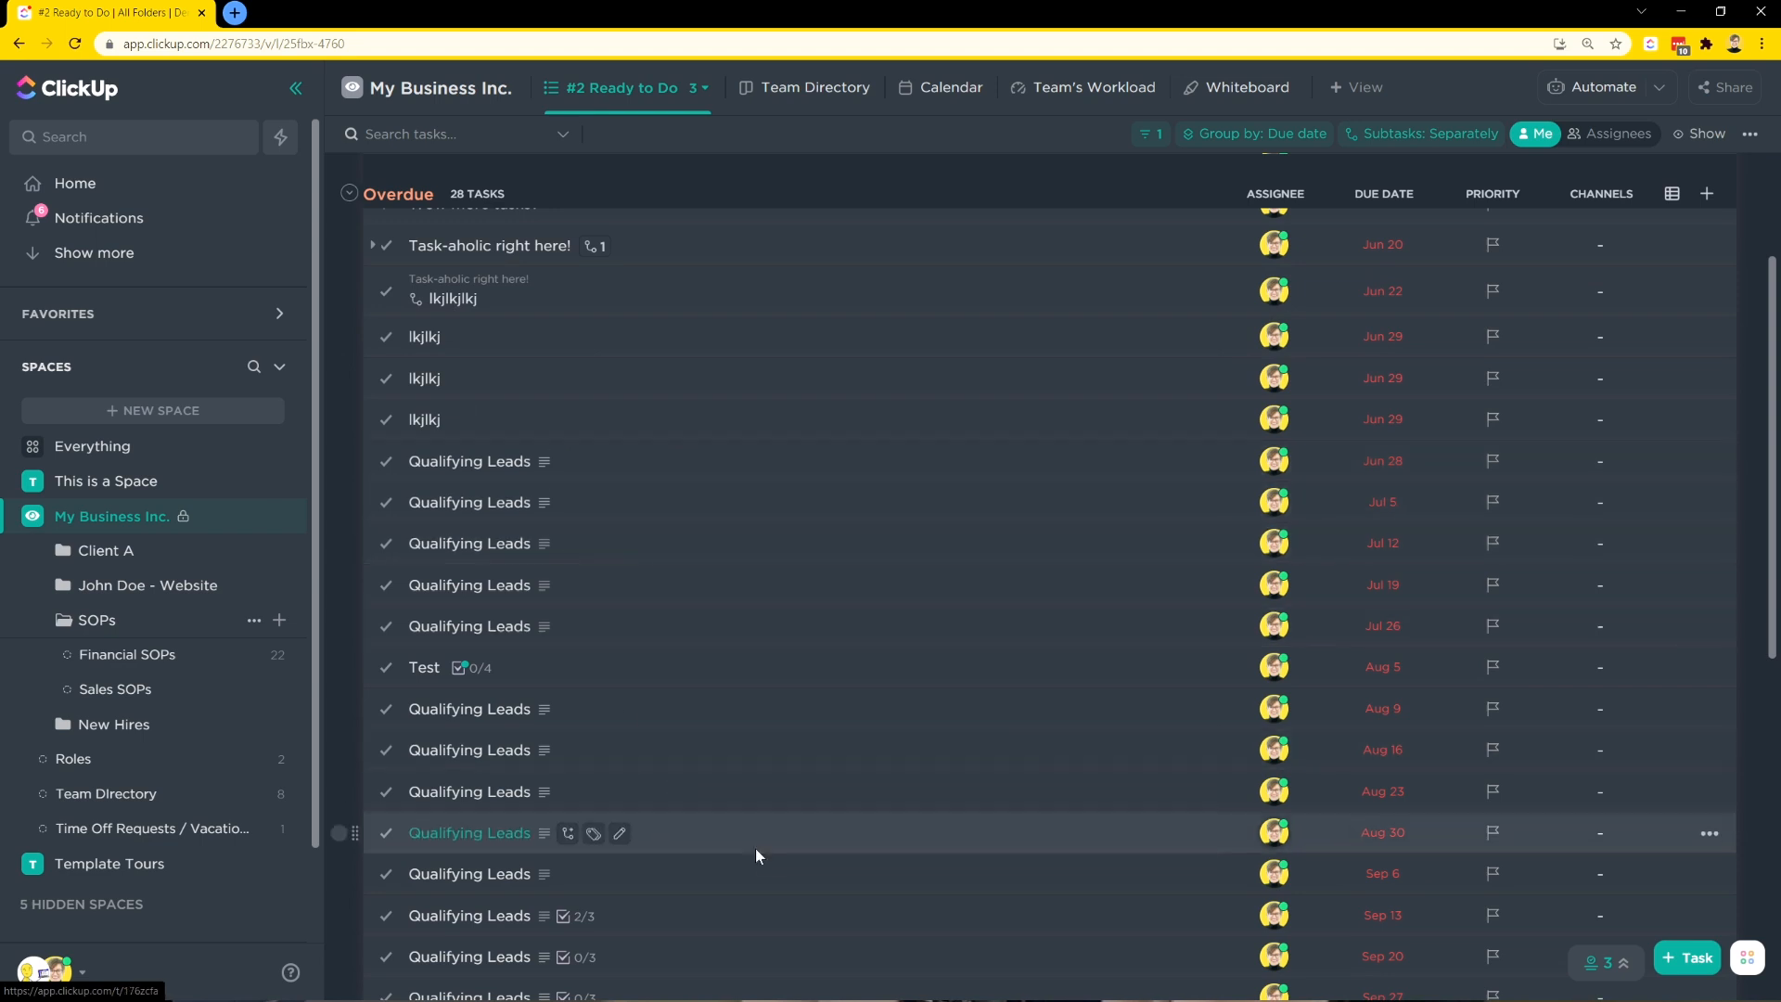
pyautogui.scroll(-3)
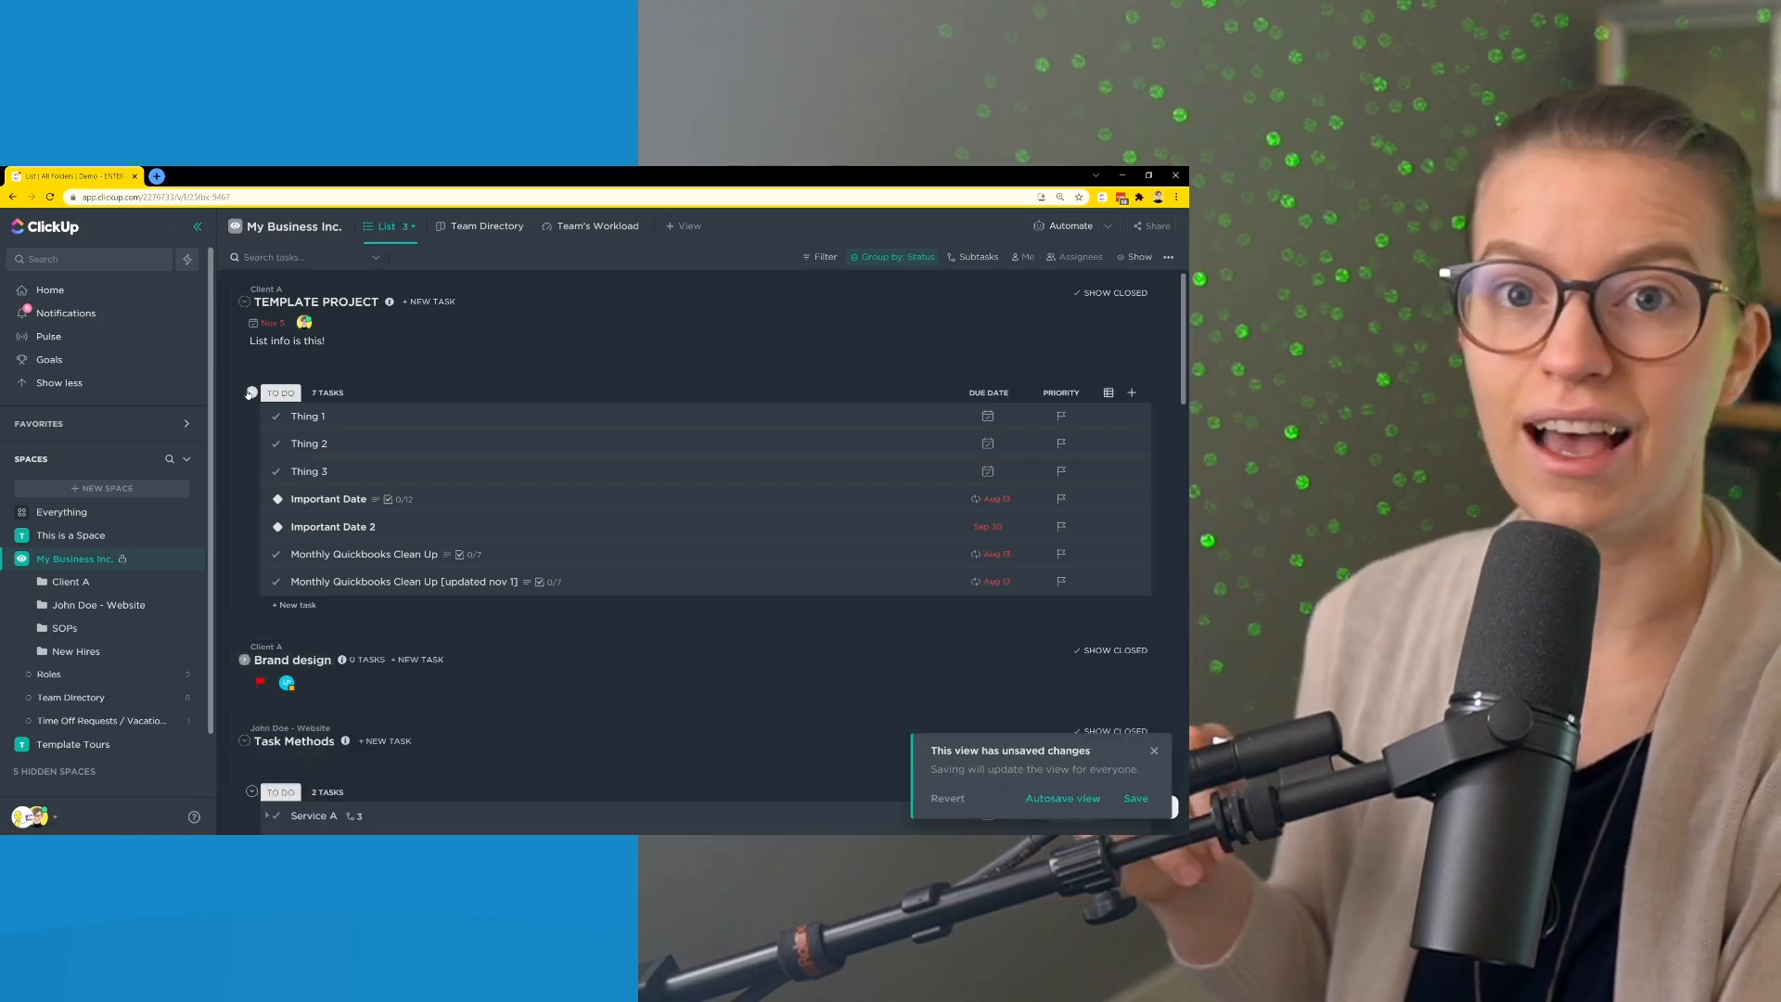
# - Group the My Business Inc. list by Assignee, collecting all 28 tasks under one assignee
pyautogui.click(1336, 134)
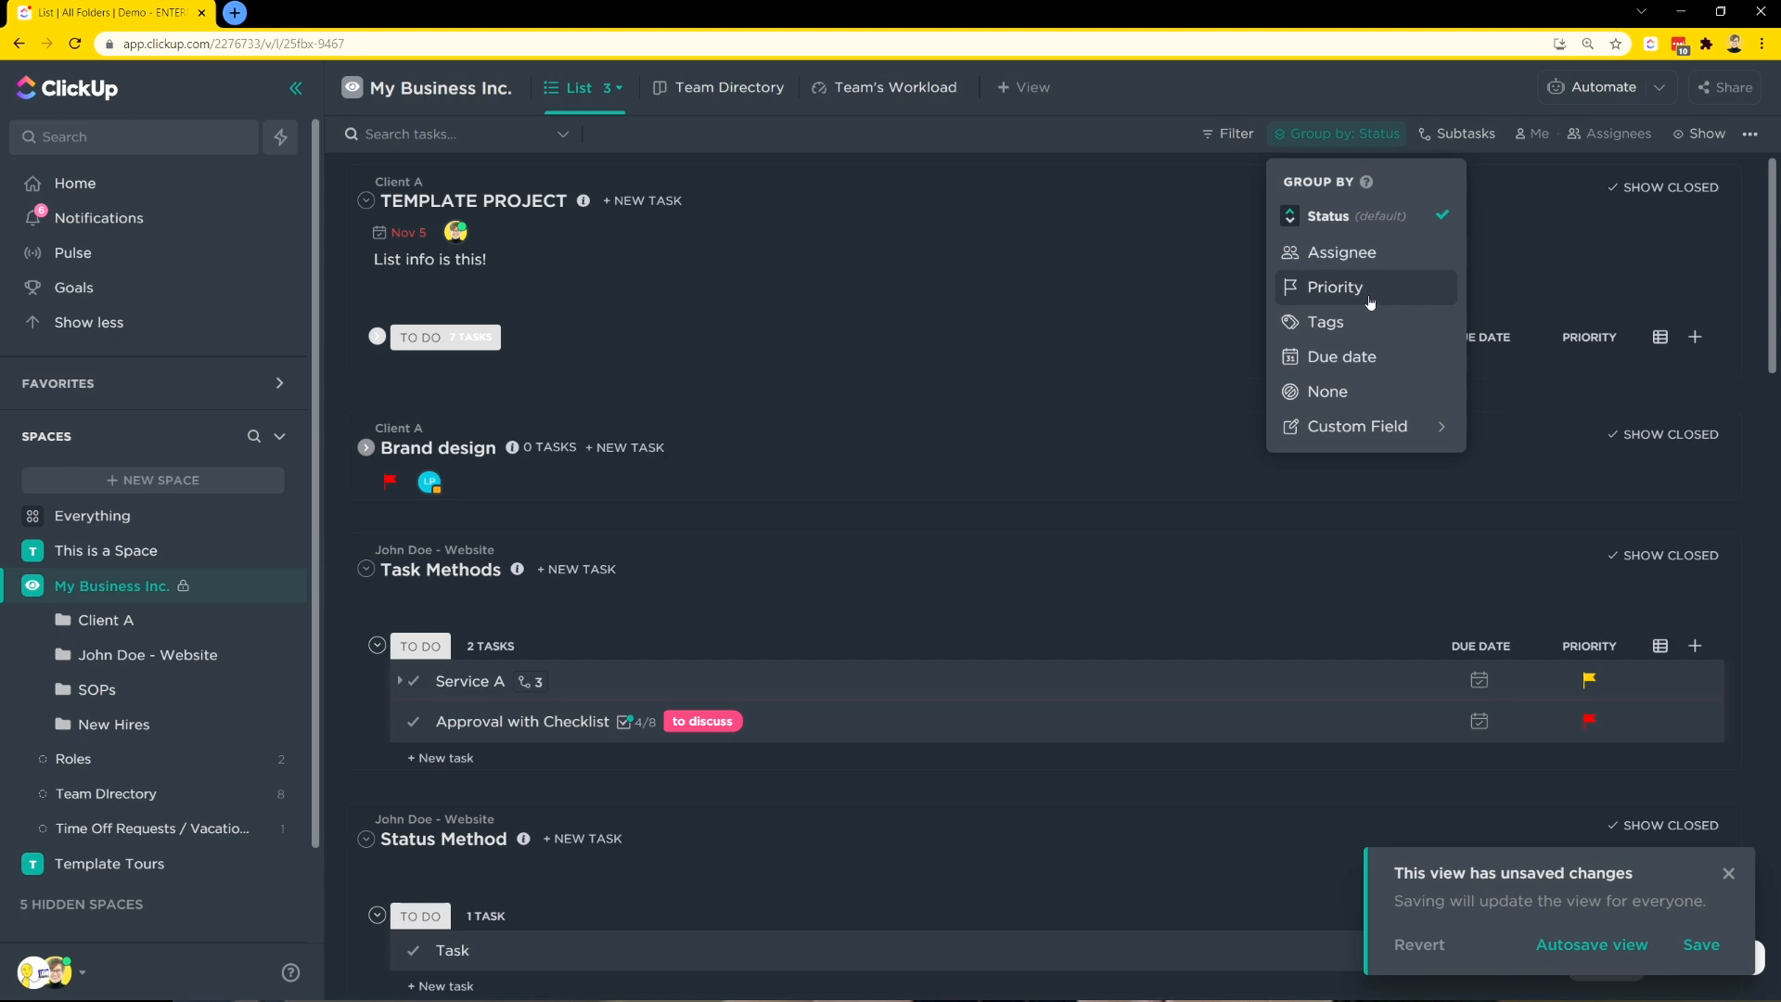
pyautogui.click(1341, 252)
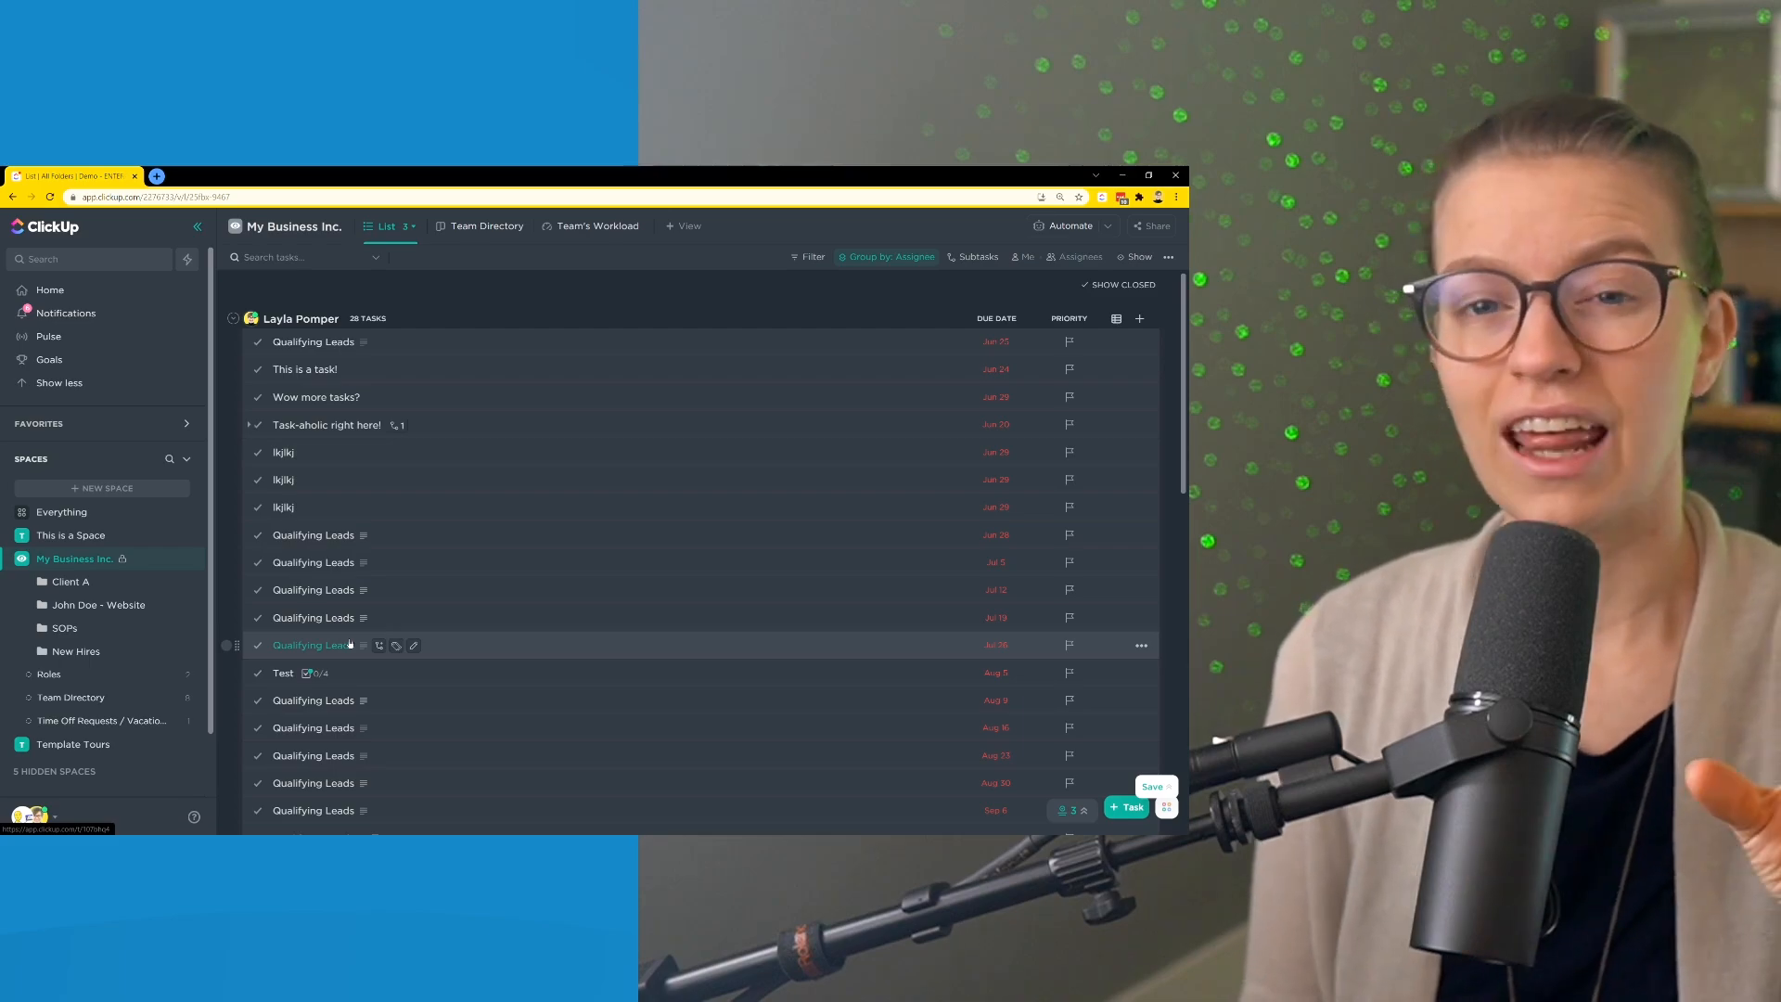
pyautogui.click(1148, 174)
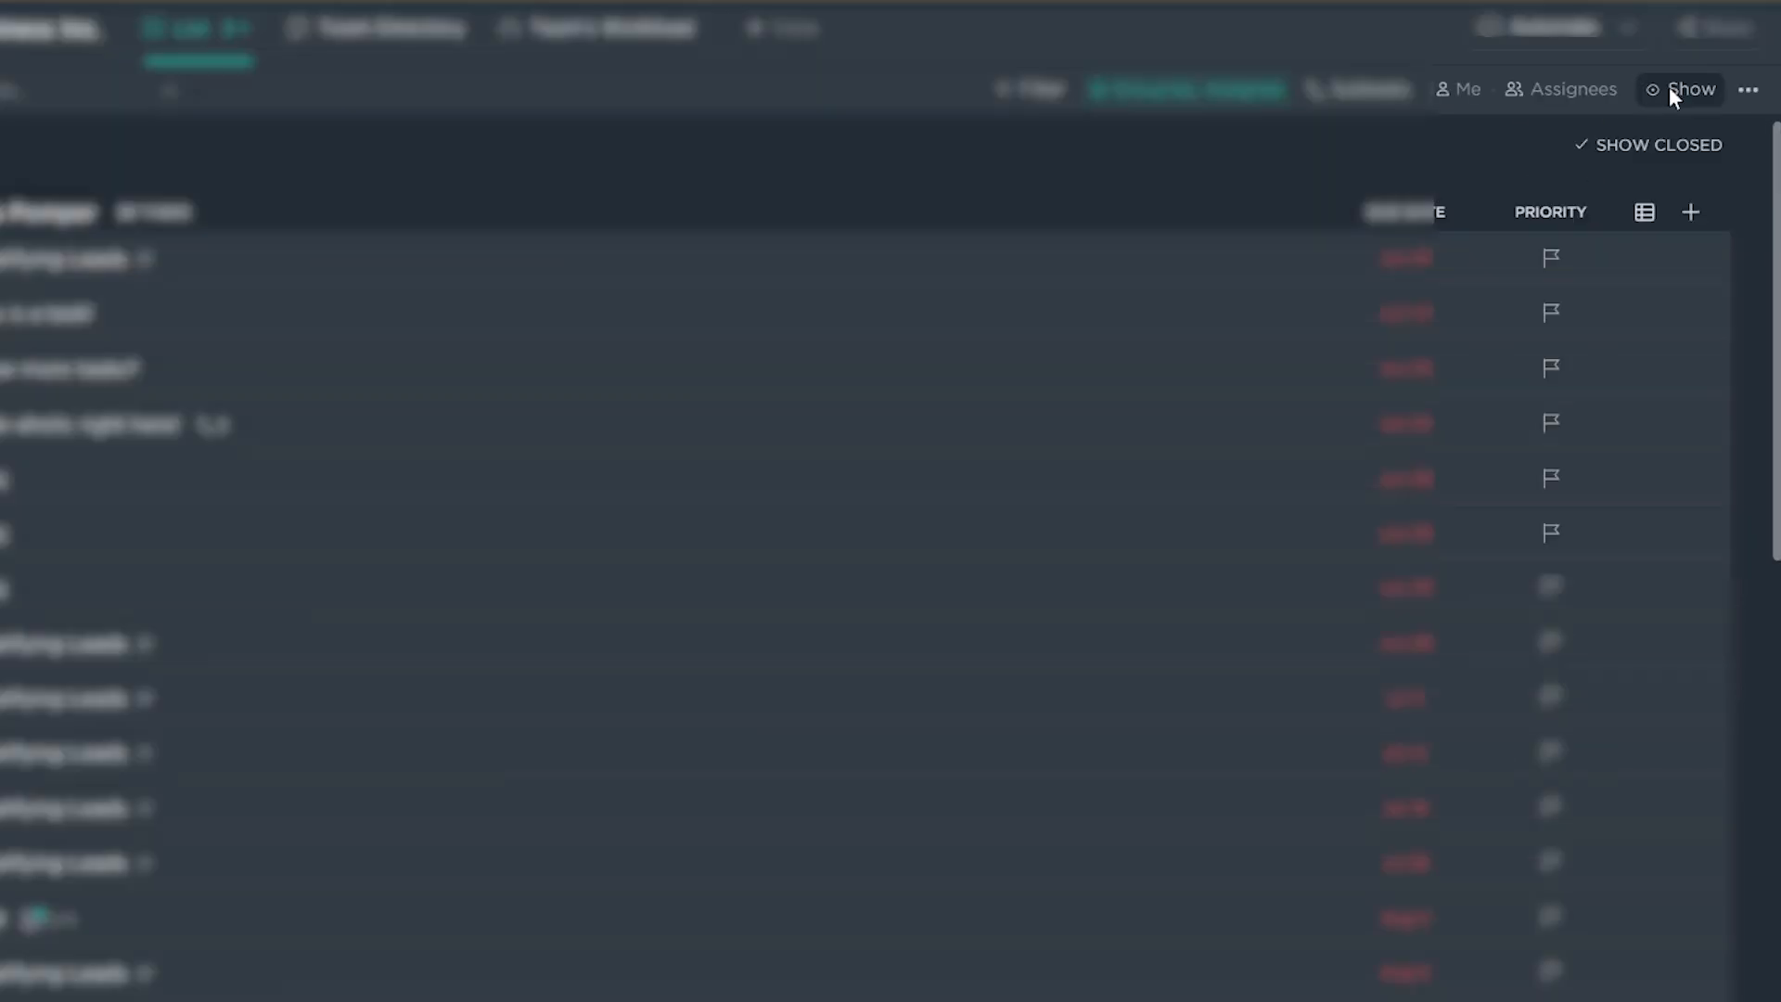
# - Enable Task locations in Show so each task displays its folder and list breadcrumb
pyautogui.click(1690, 89)
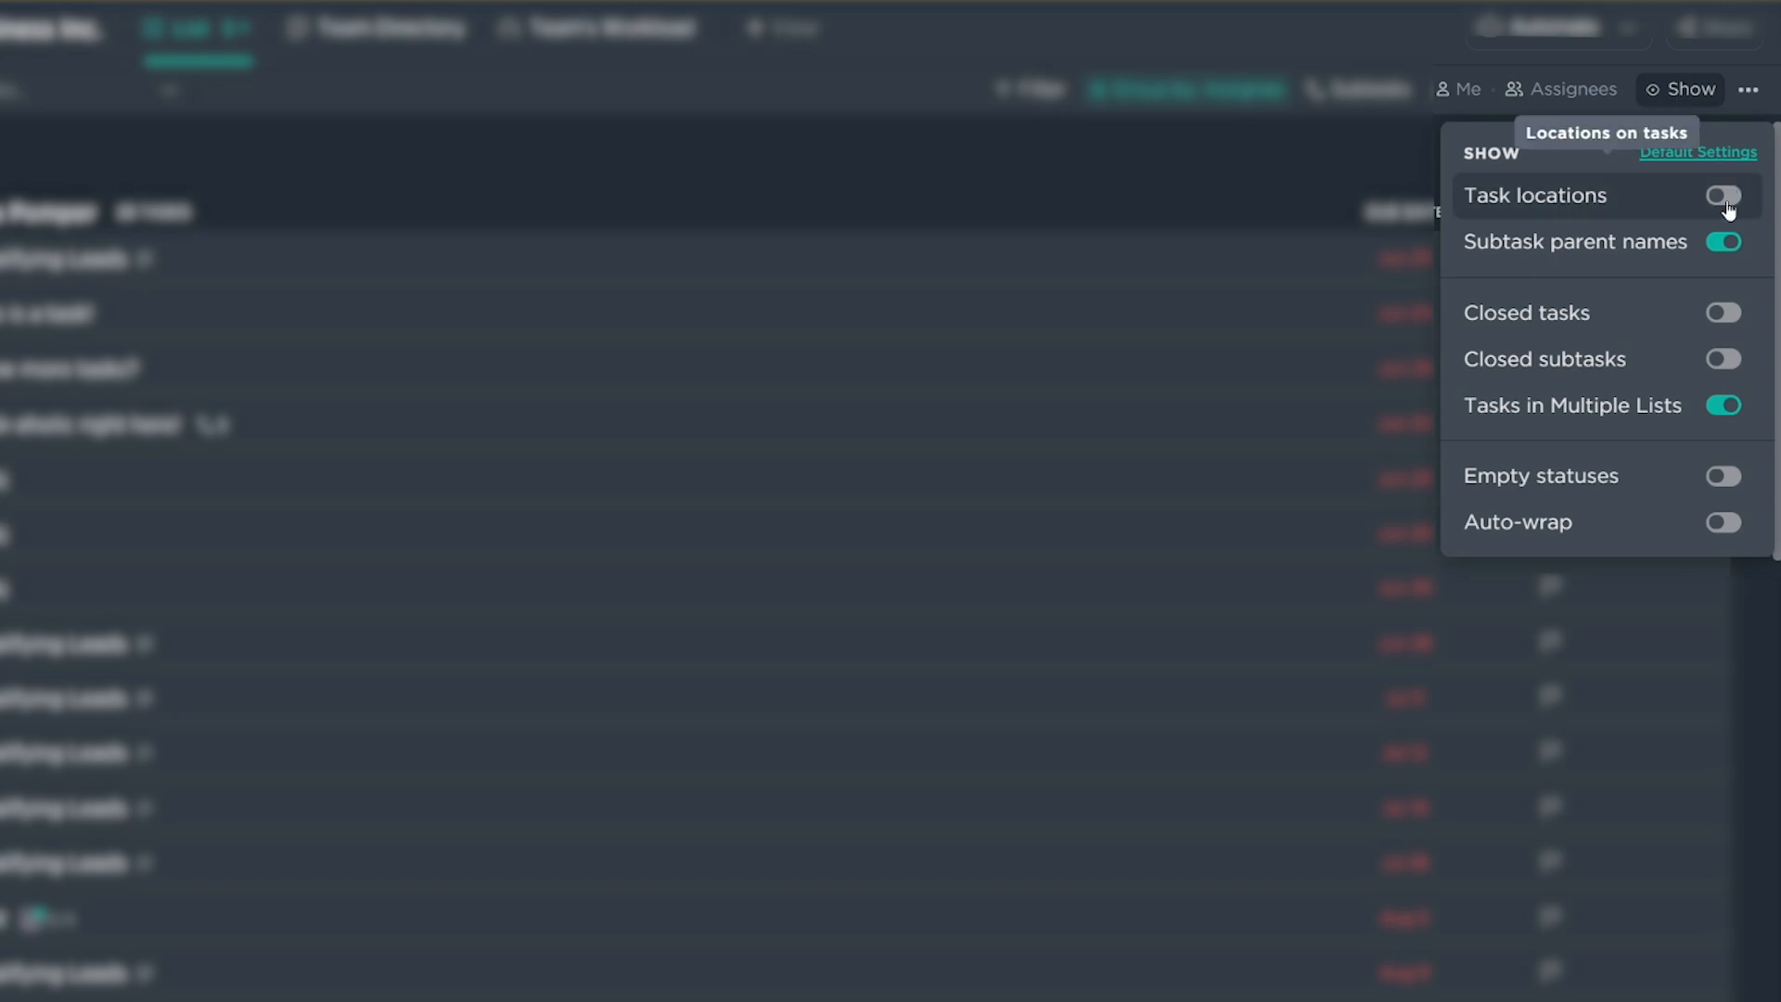
pyautogui.click(1721, 195)
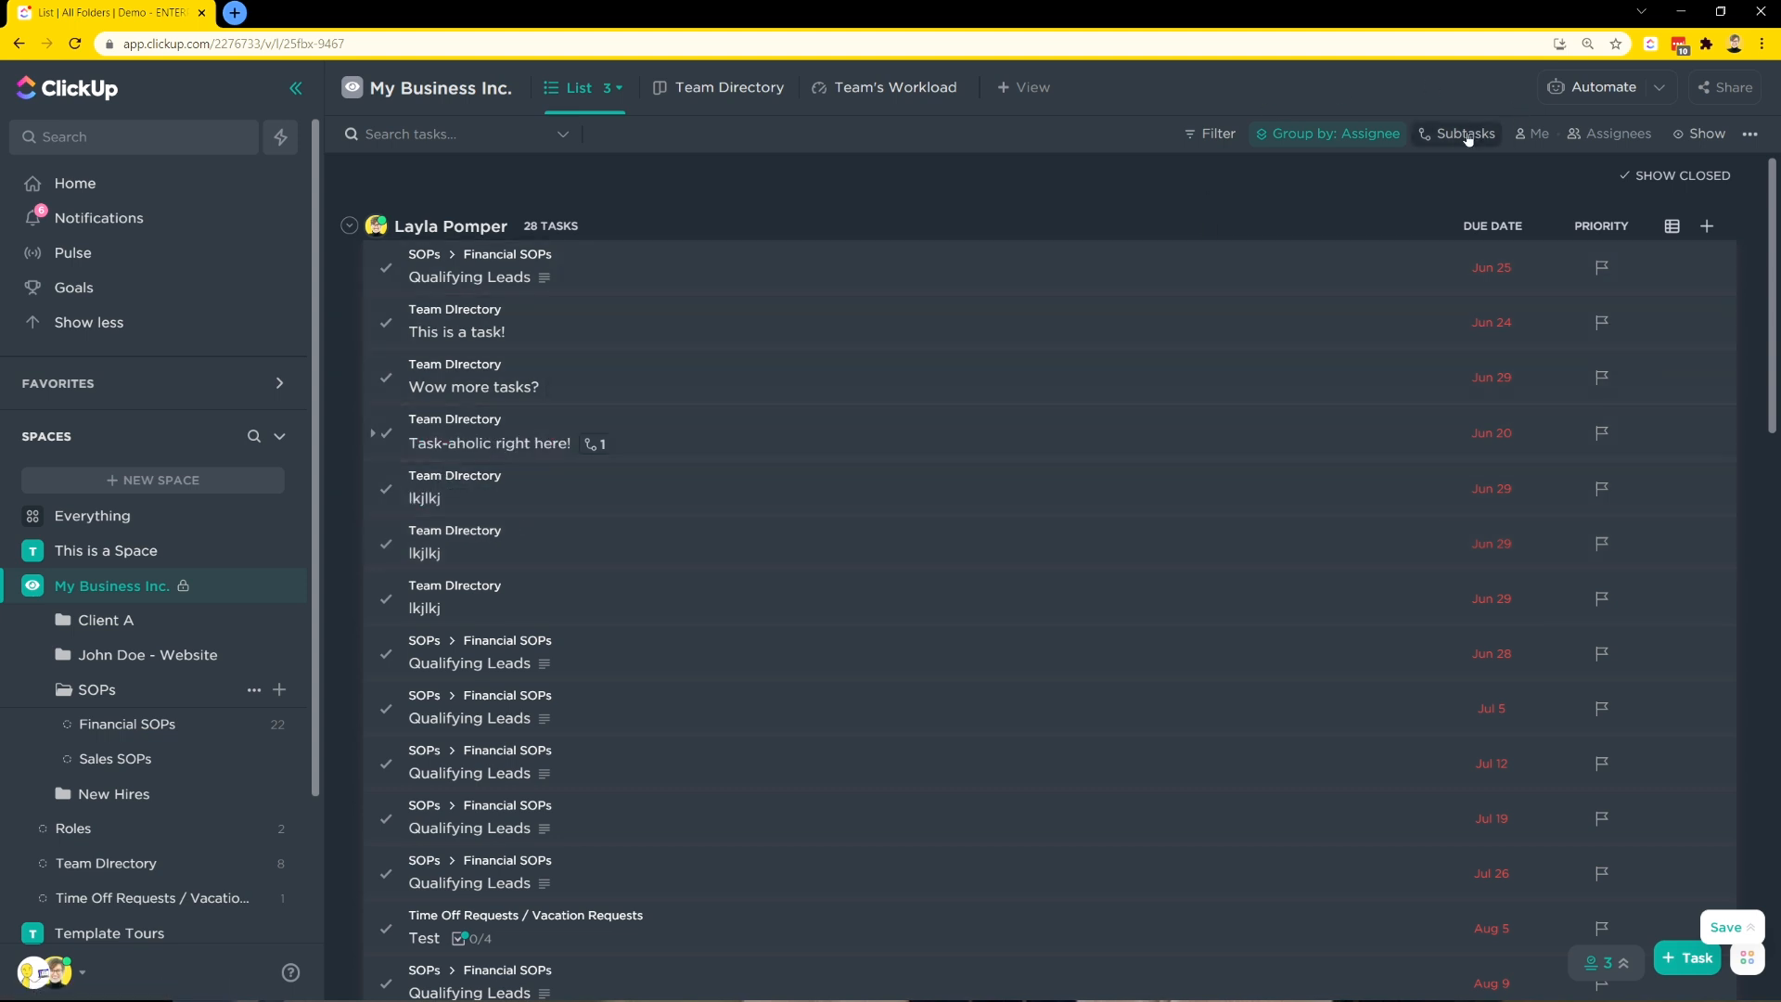
# - Display subtasks as separate tasks and keep Subtask parent names shown, bringing the group to 29
pyautogui.click(1464, 133)
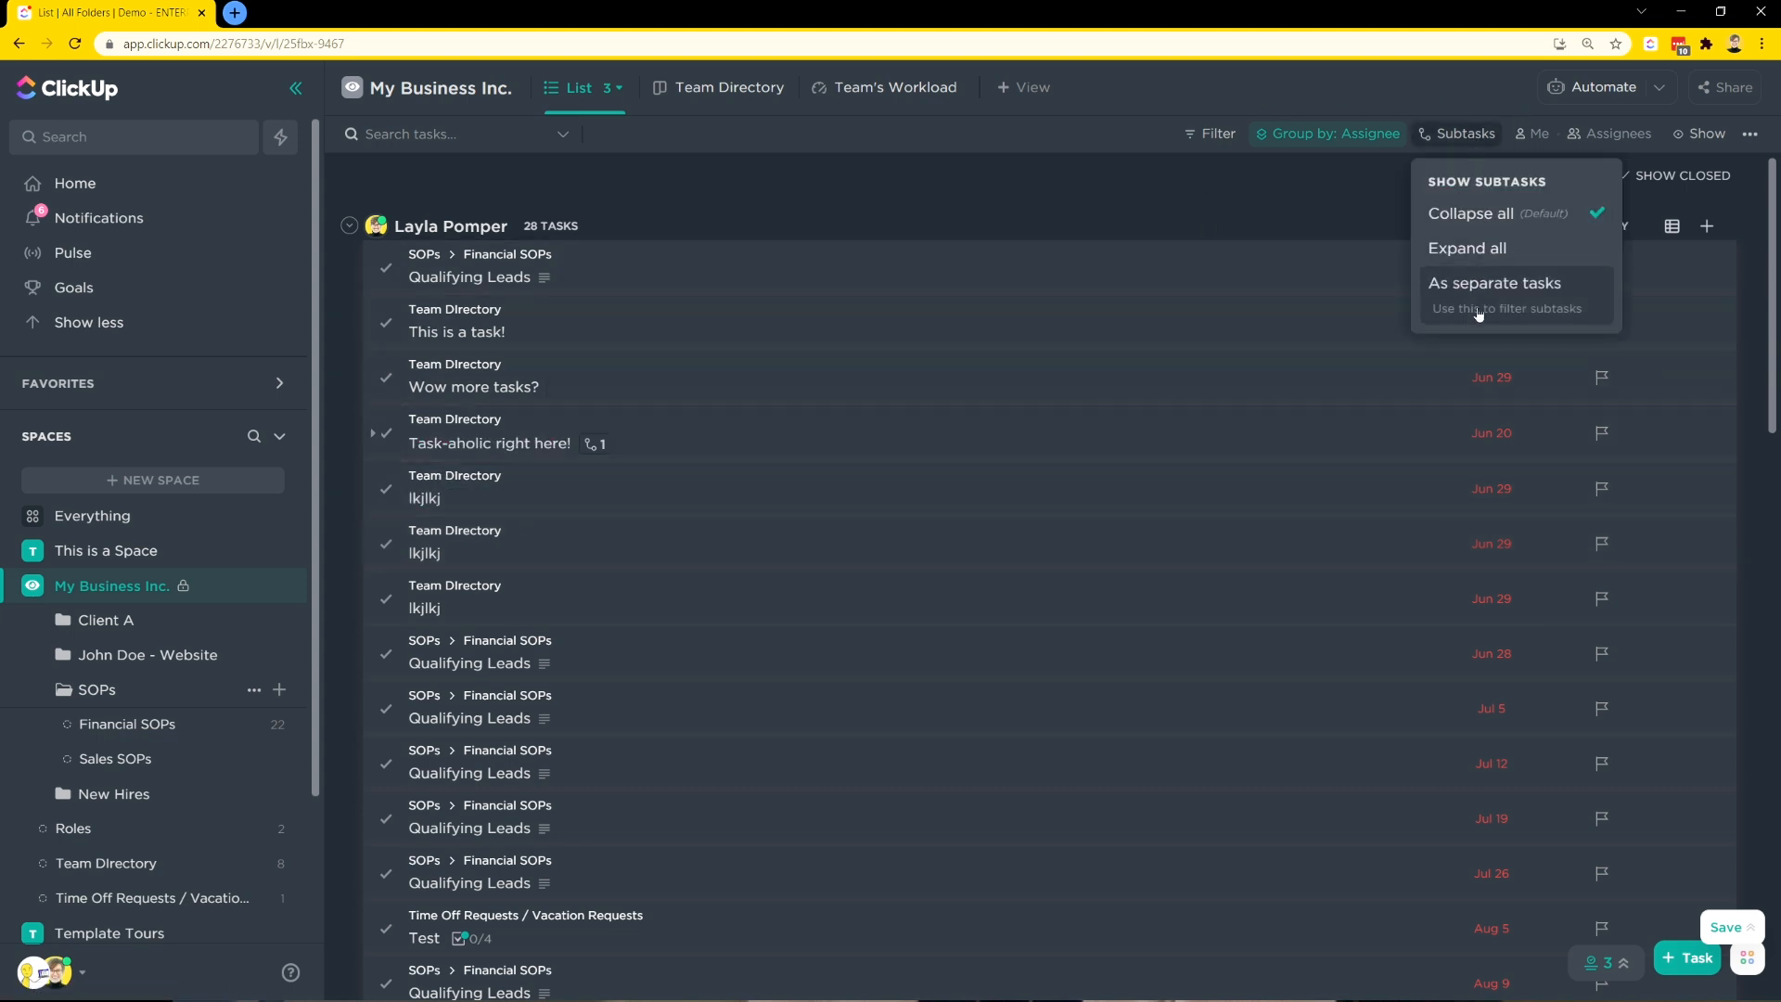
pyautogui.click(1493, 282)
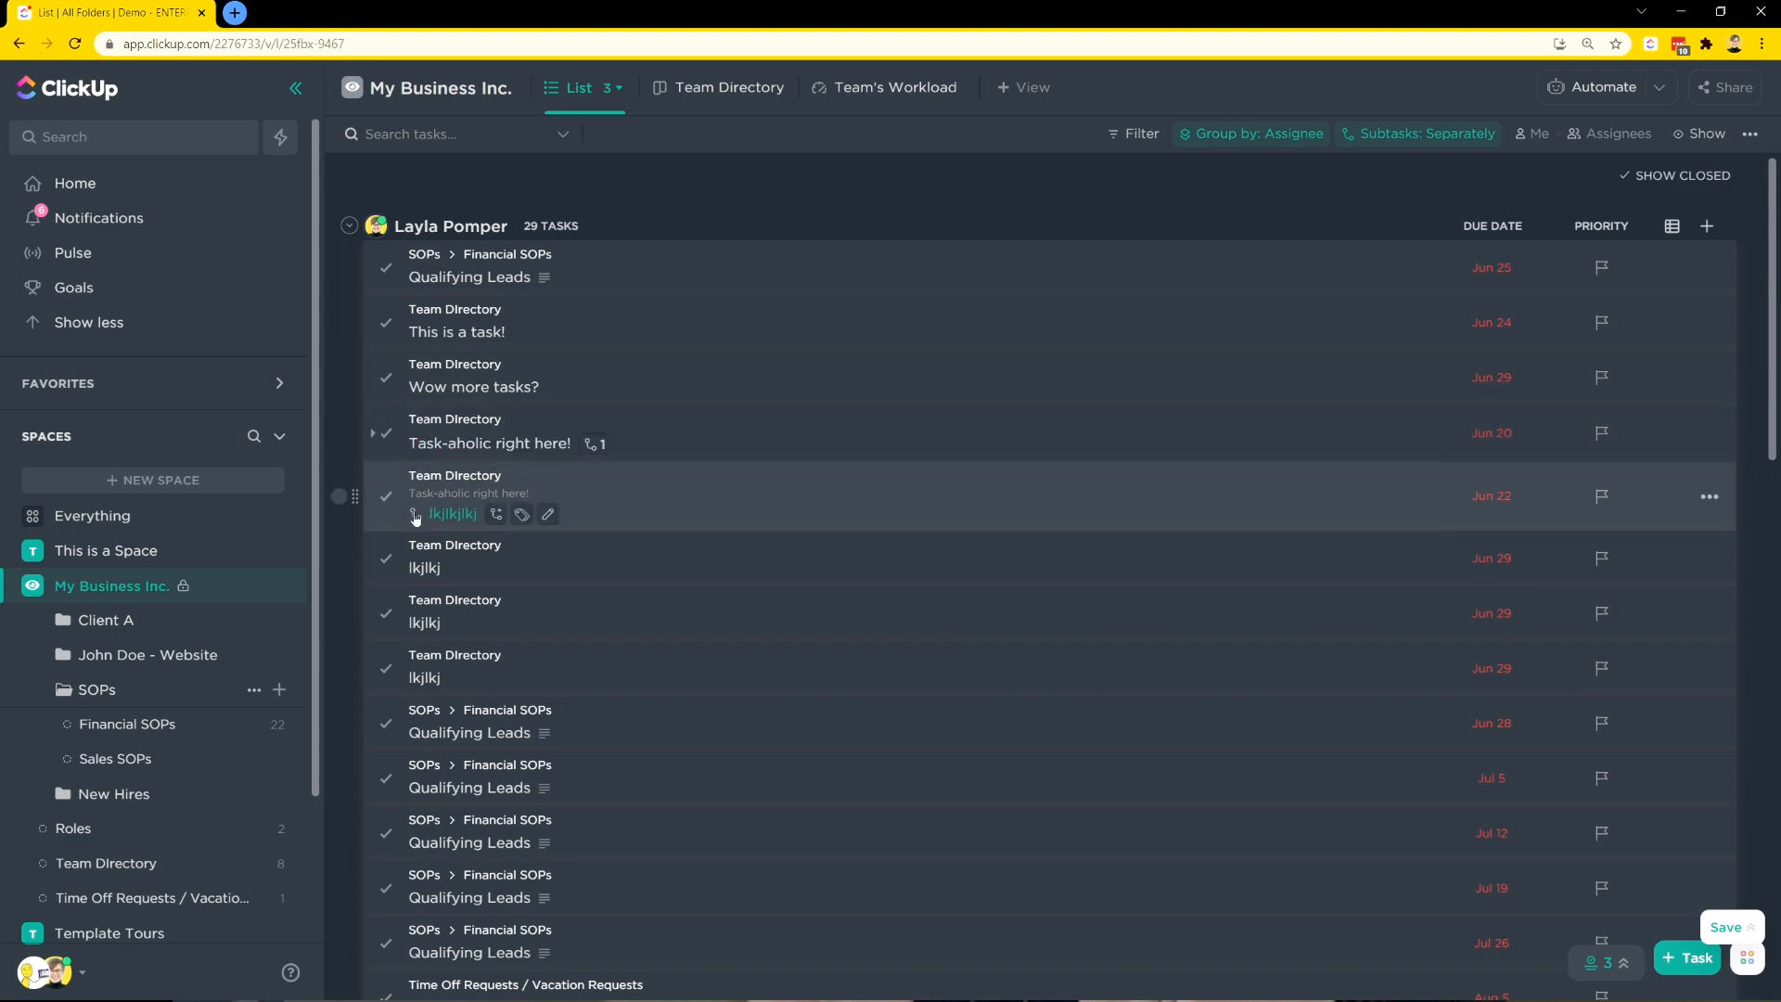
pyautogui.click(1701, 133)
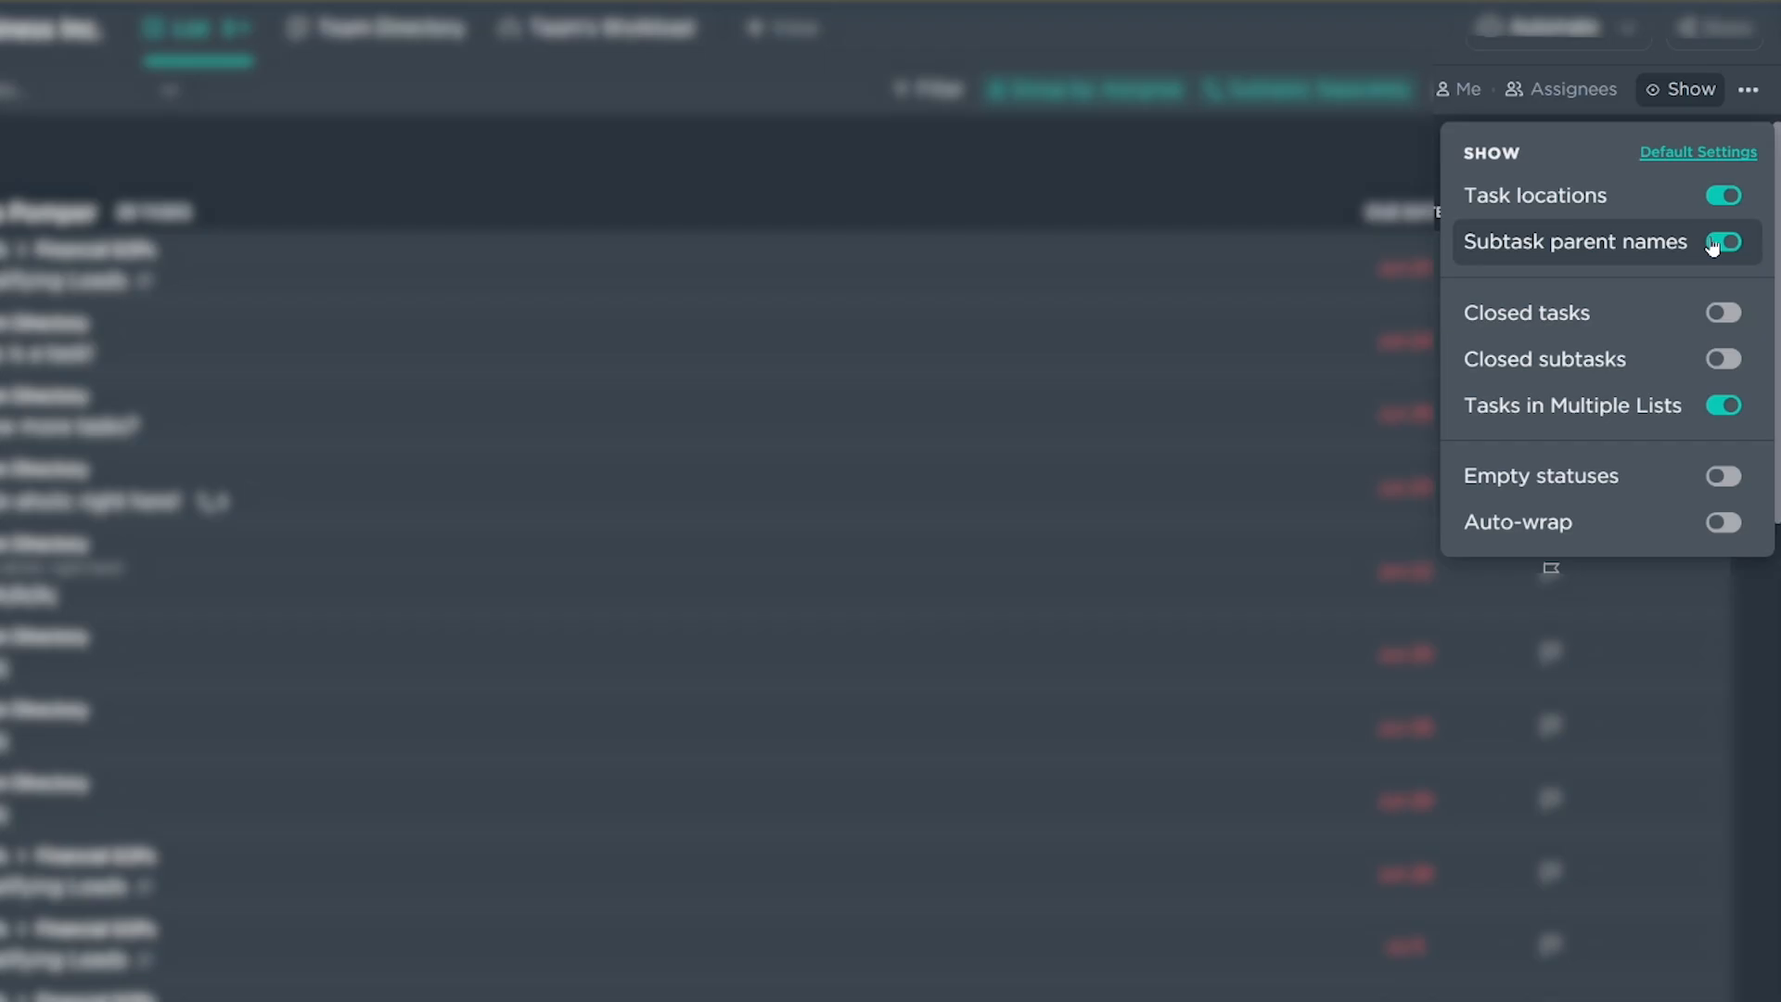
pyautogui.click(1724, 241)
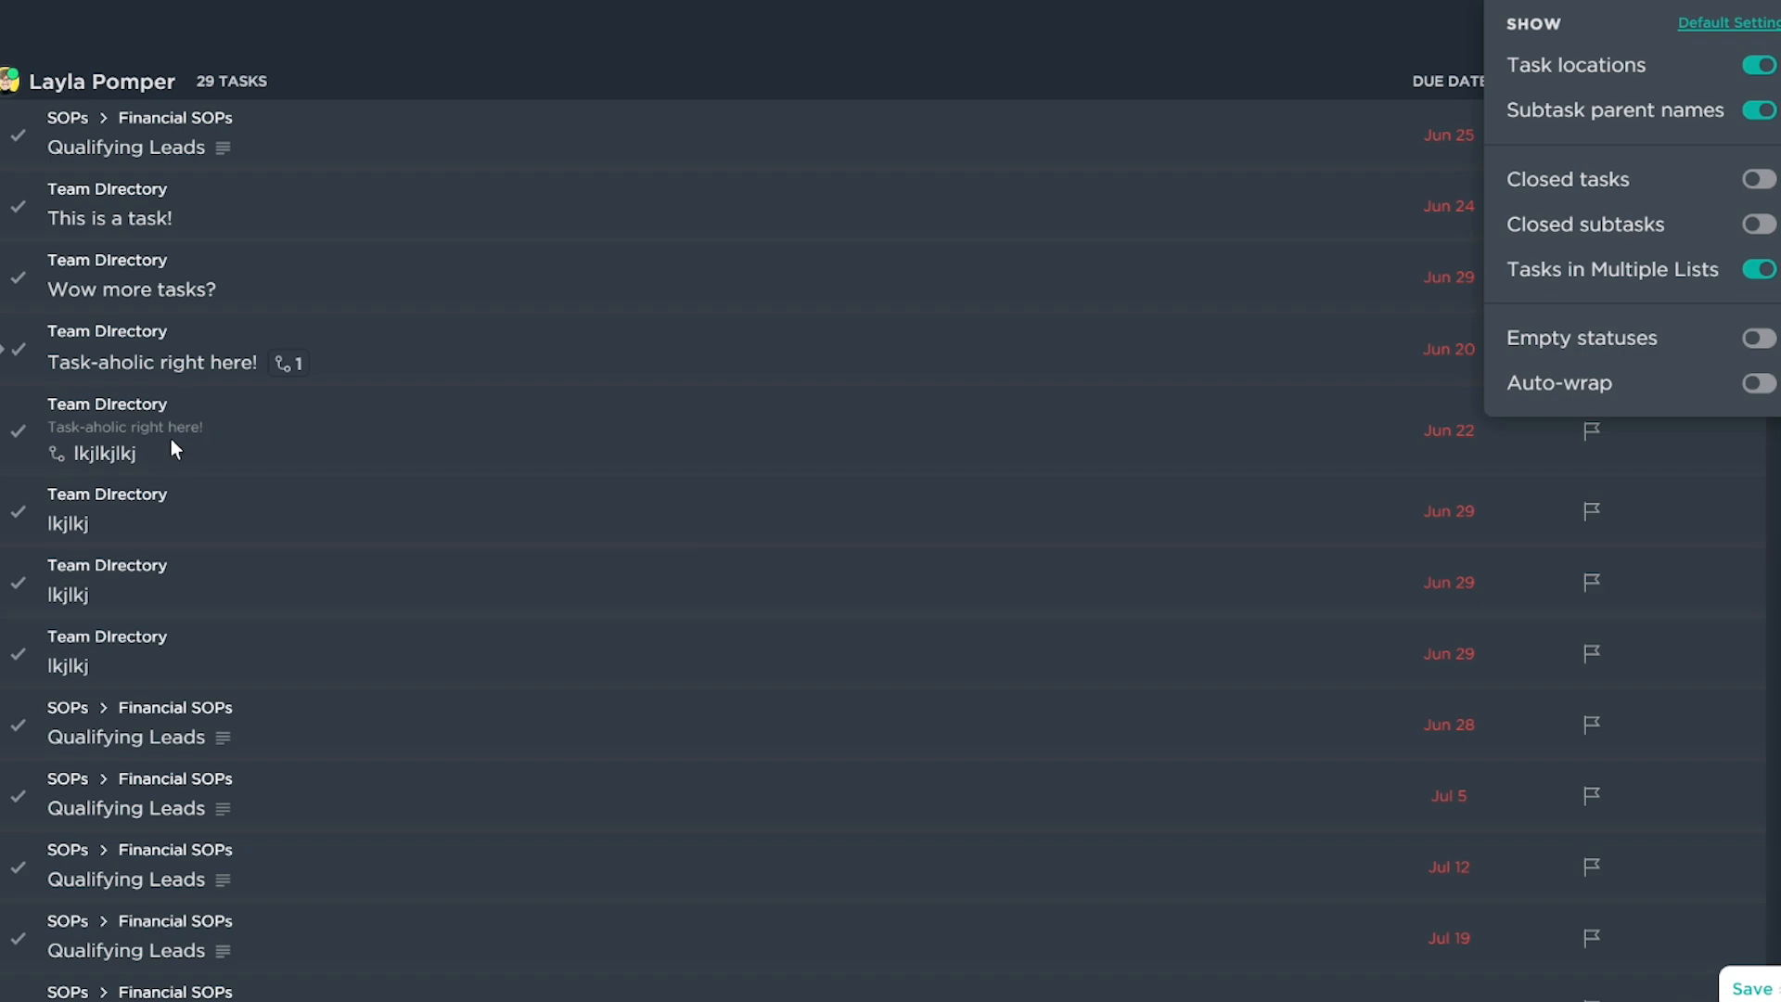
pyautogui.moveTo(165, 434)
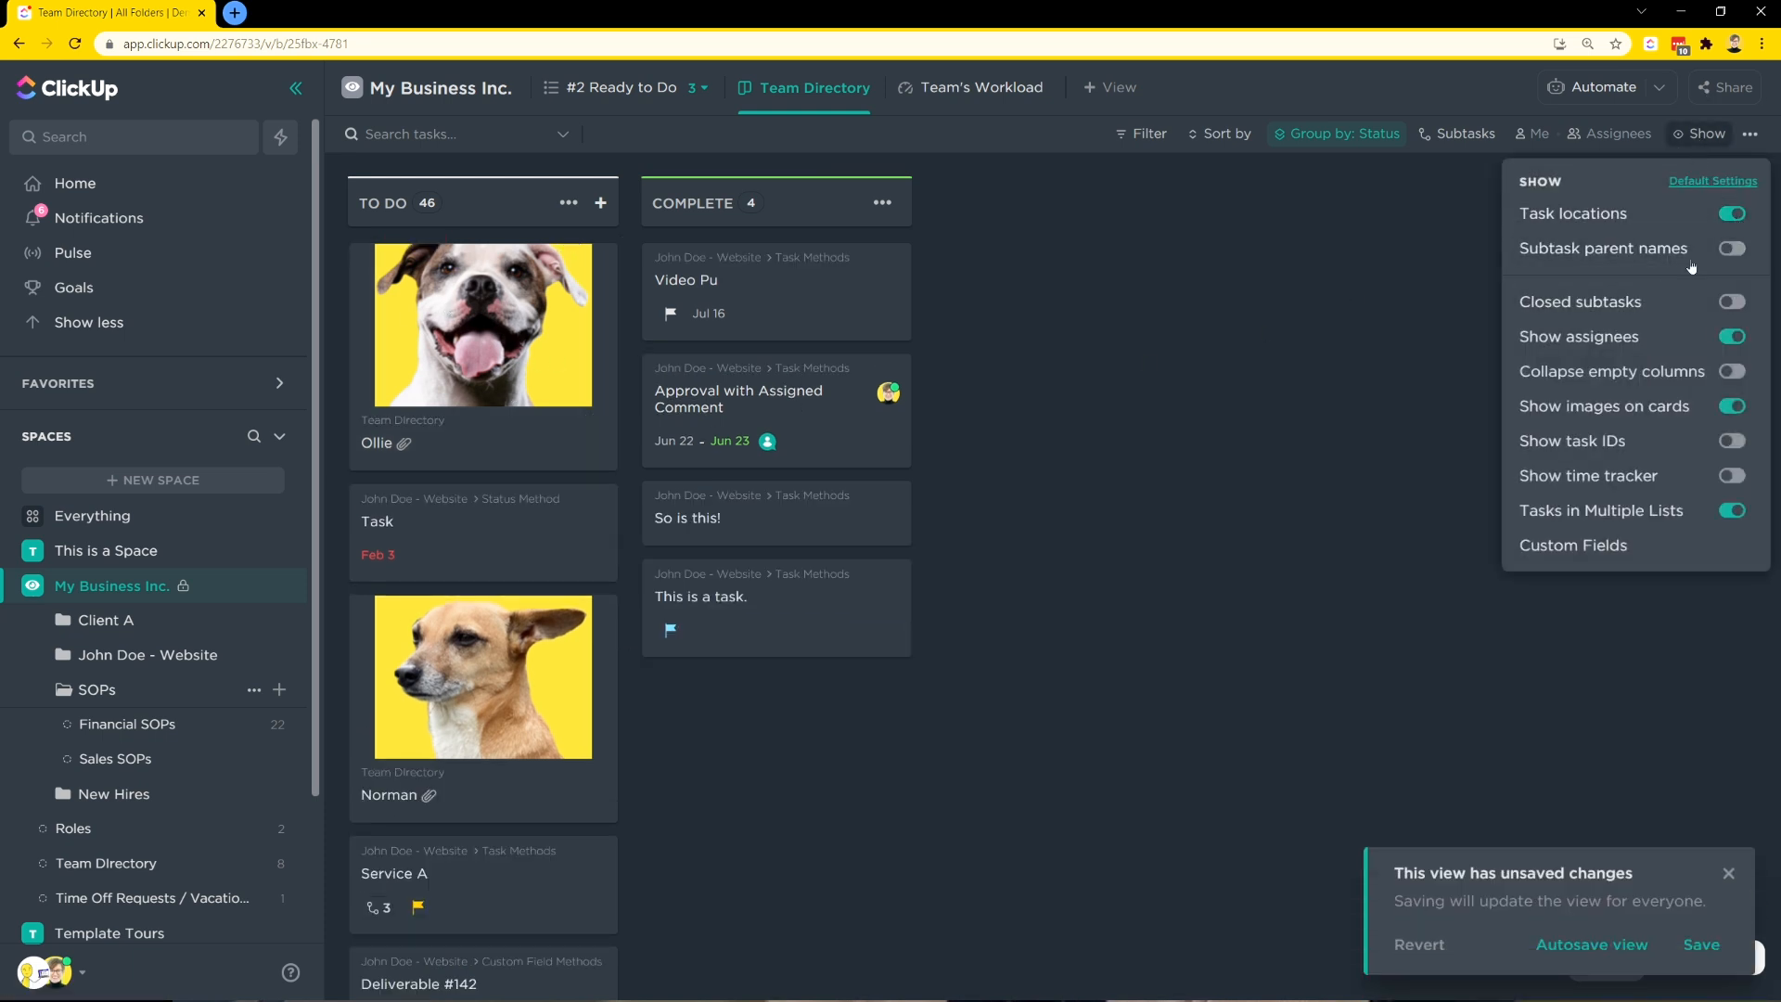
# - Enable Task locations on the Team Directory board cards
pyautogui.click(1729, 247)
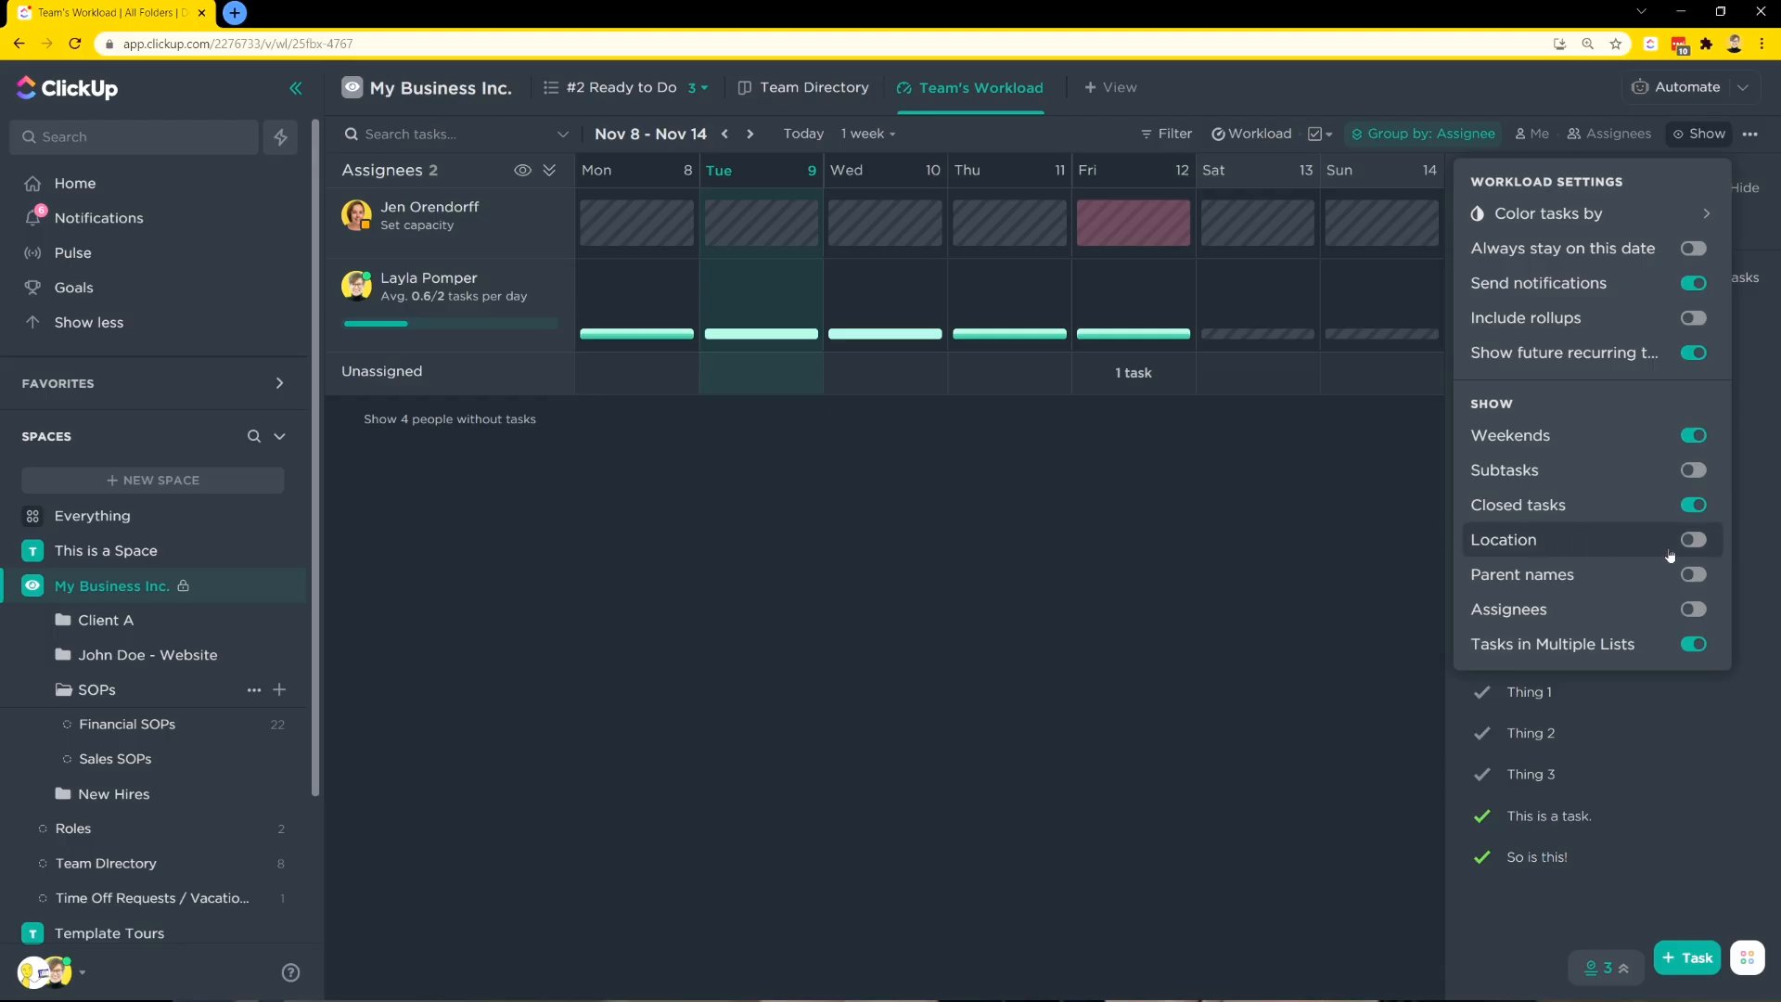
# - Turn on Location in the Workload Show menu, then move to the Calendar view
pyautogui.click(1692, 539)
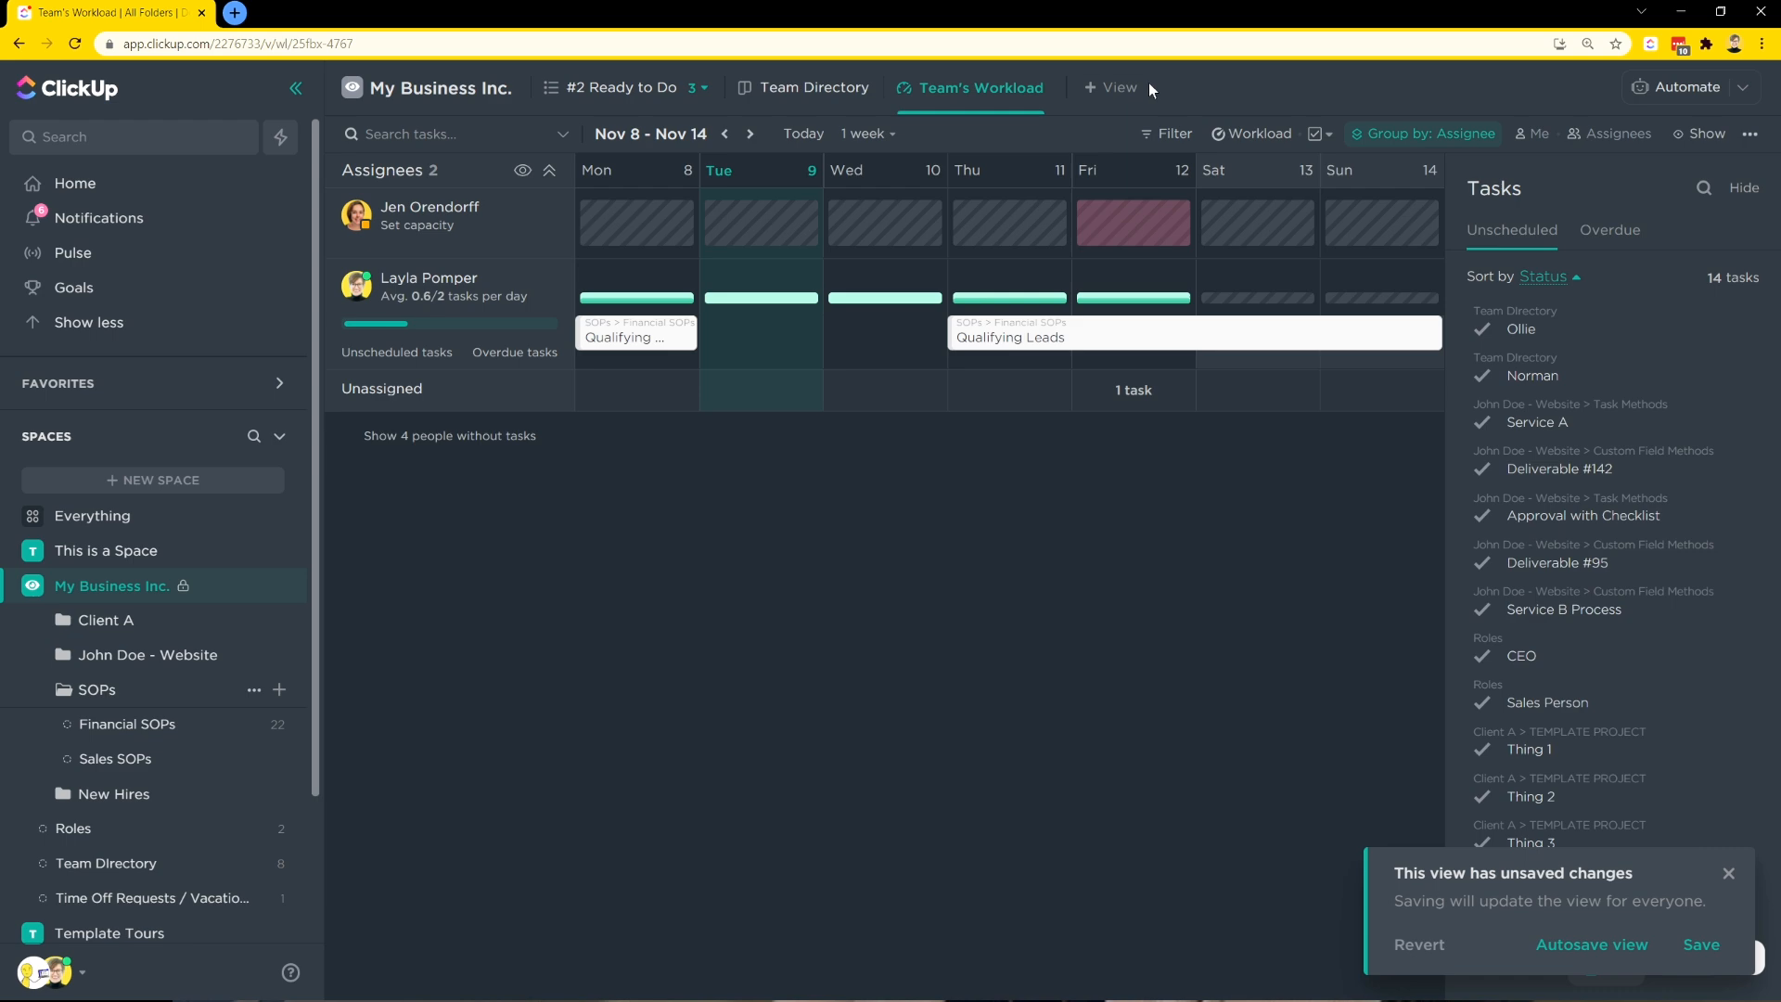
pyautogui.click(1111, 87)
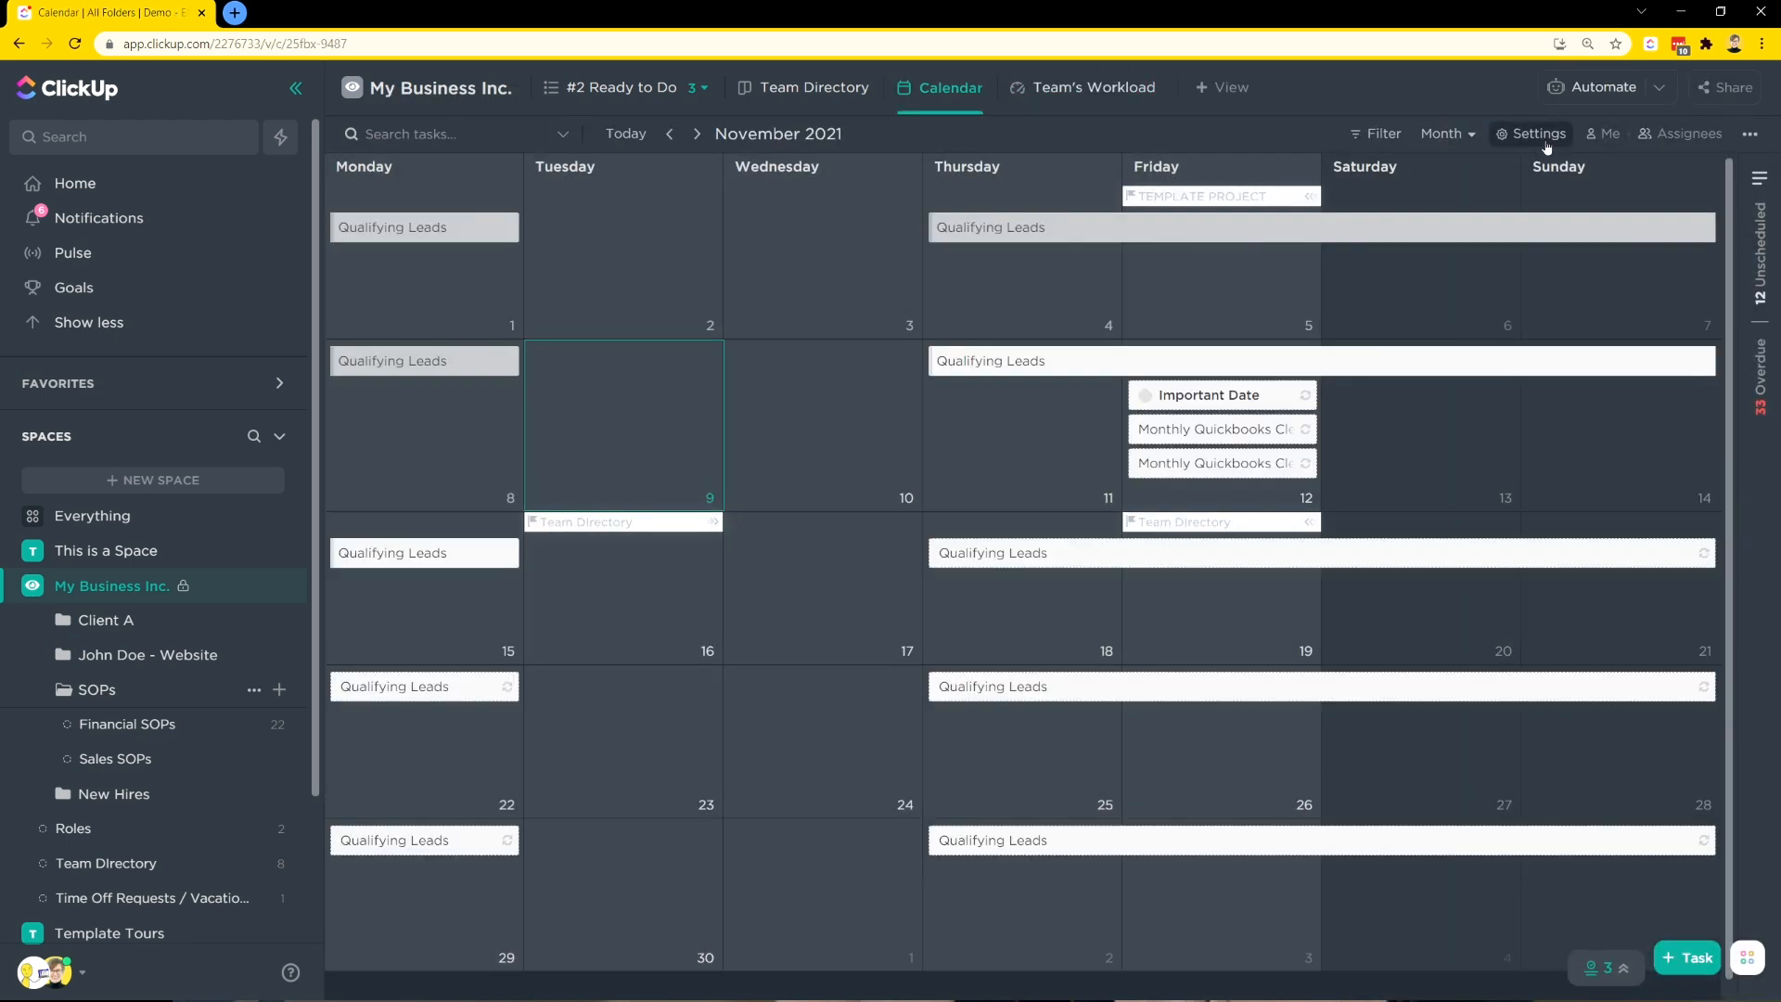
# - Enable Location (Folder & List name) in the calendar's task card settings, then return toward #2 Ready to Do
pyautogui.click(1531, 133)
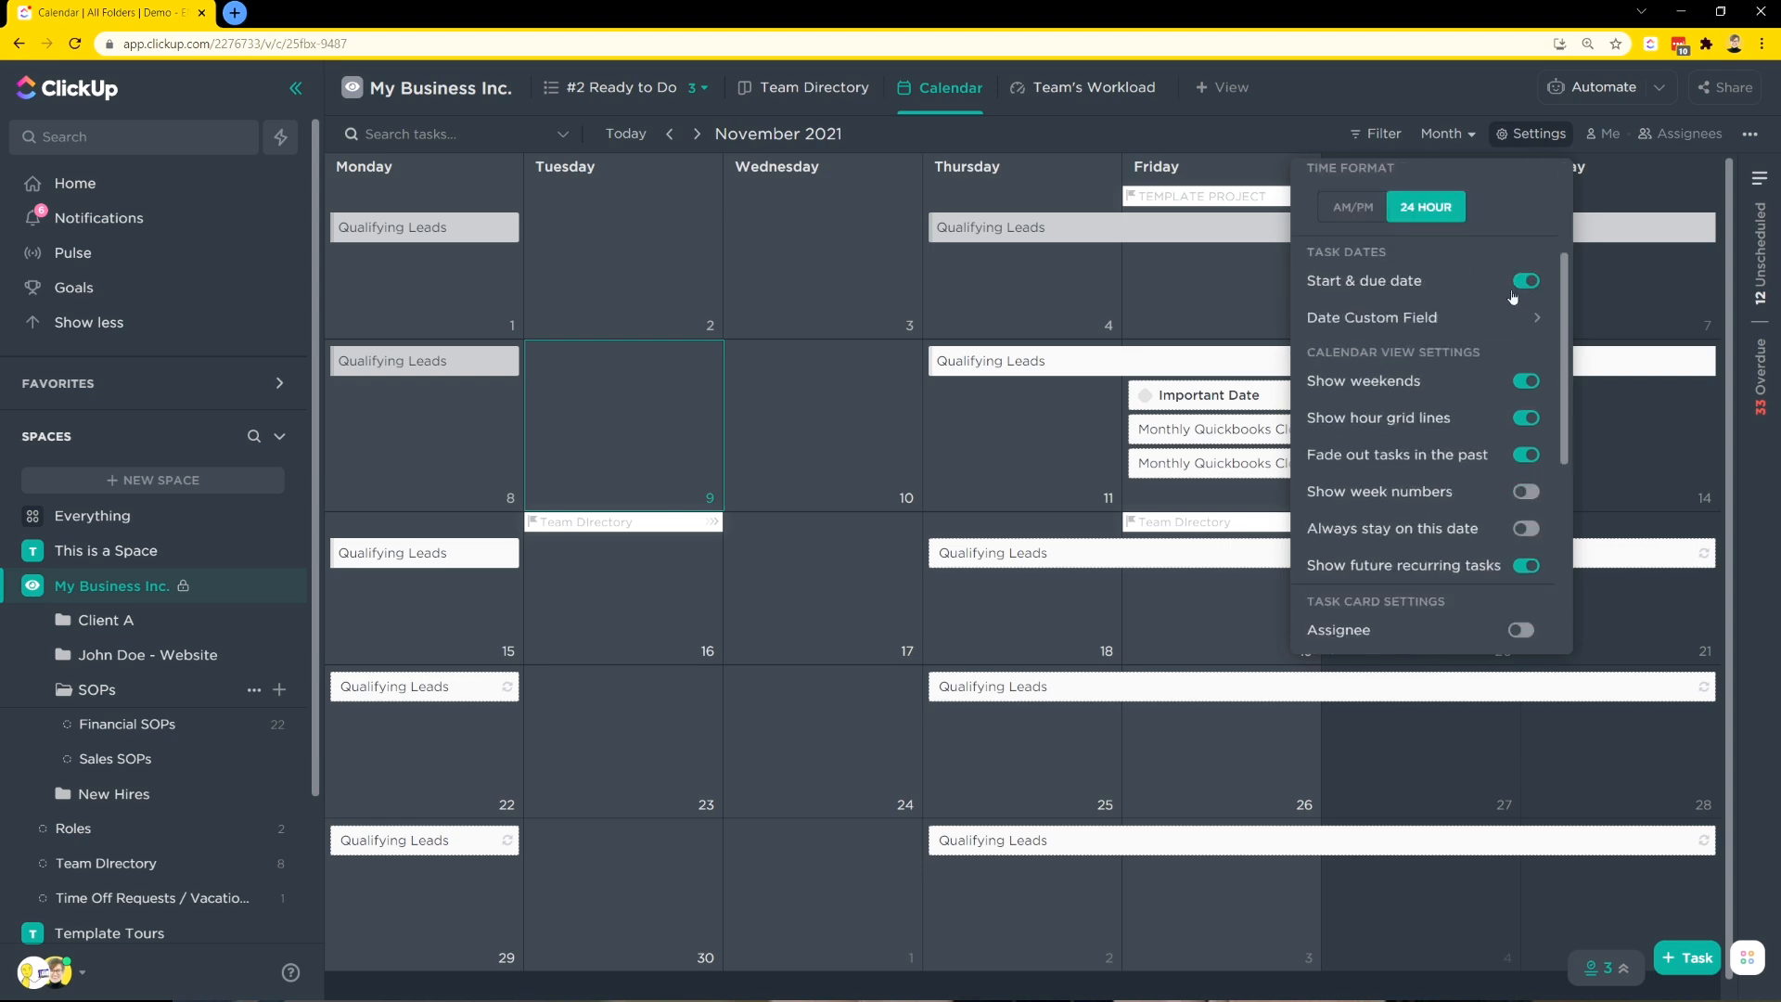
pyautogui.scroll(-3)
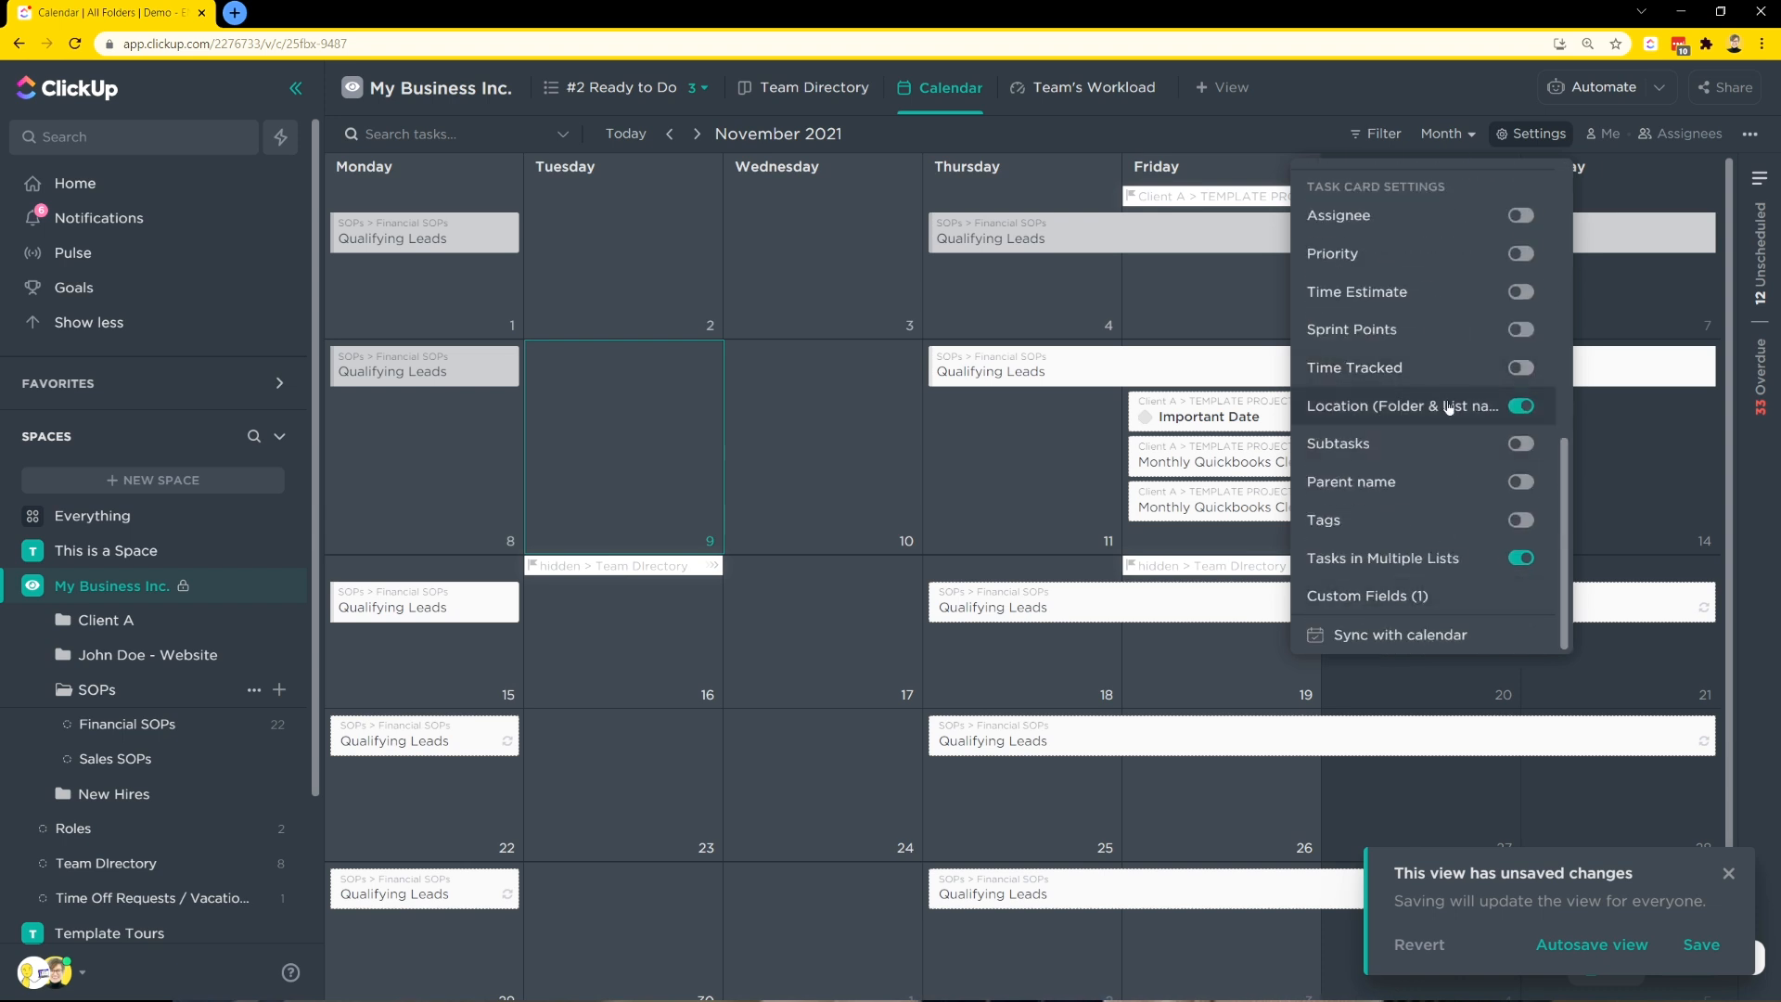
pyautogui.moveTo(919, 97)
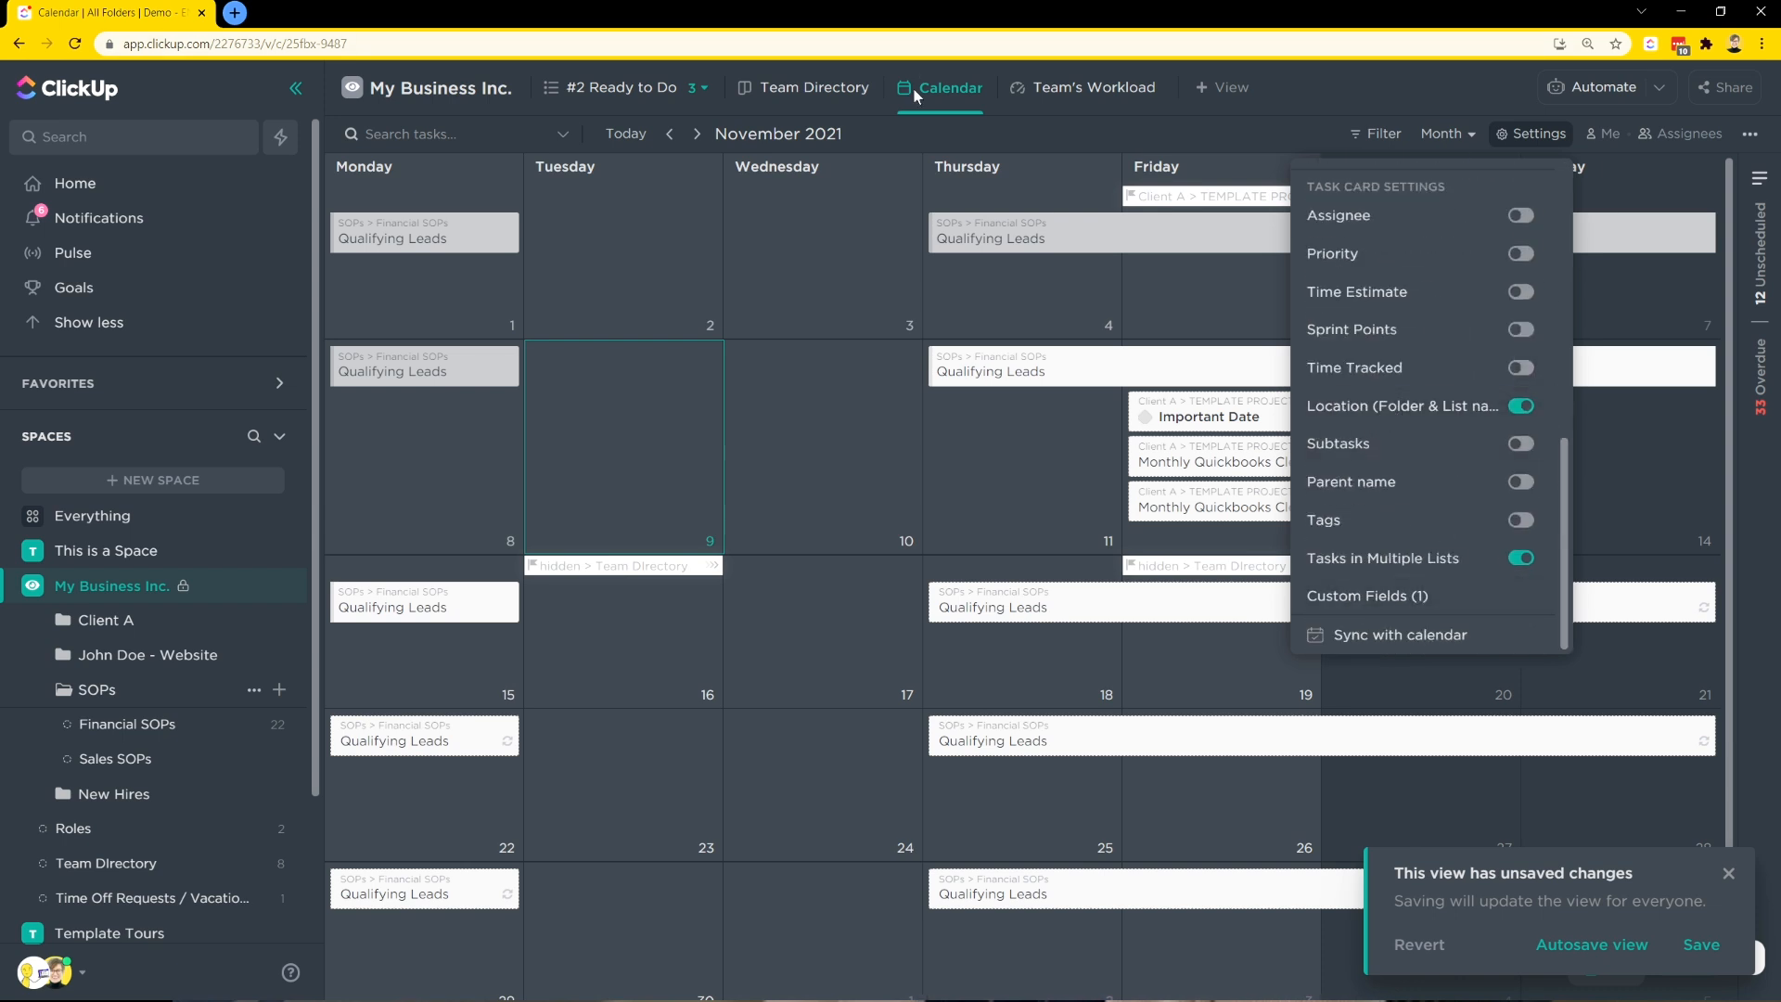
pyautogui.click(1091, 87)
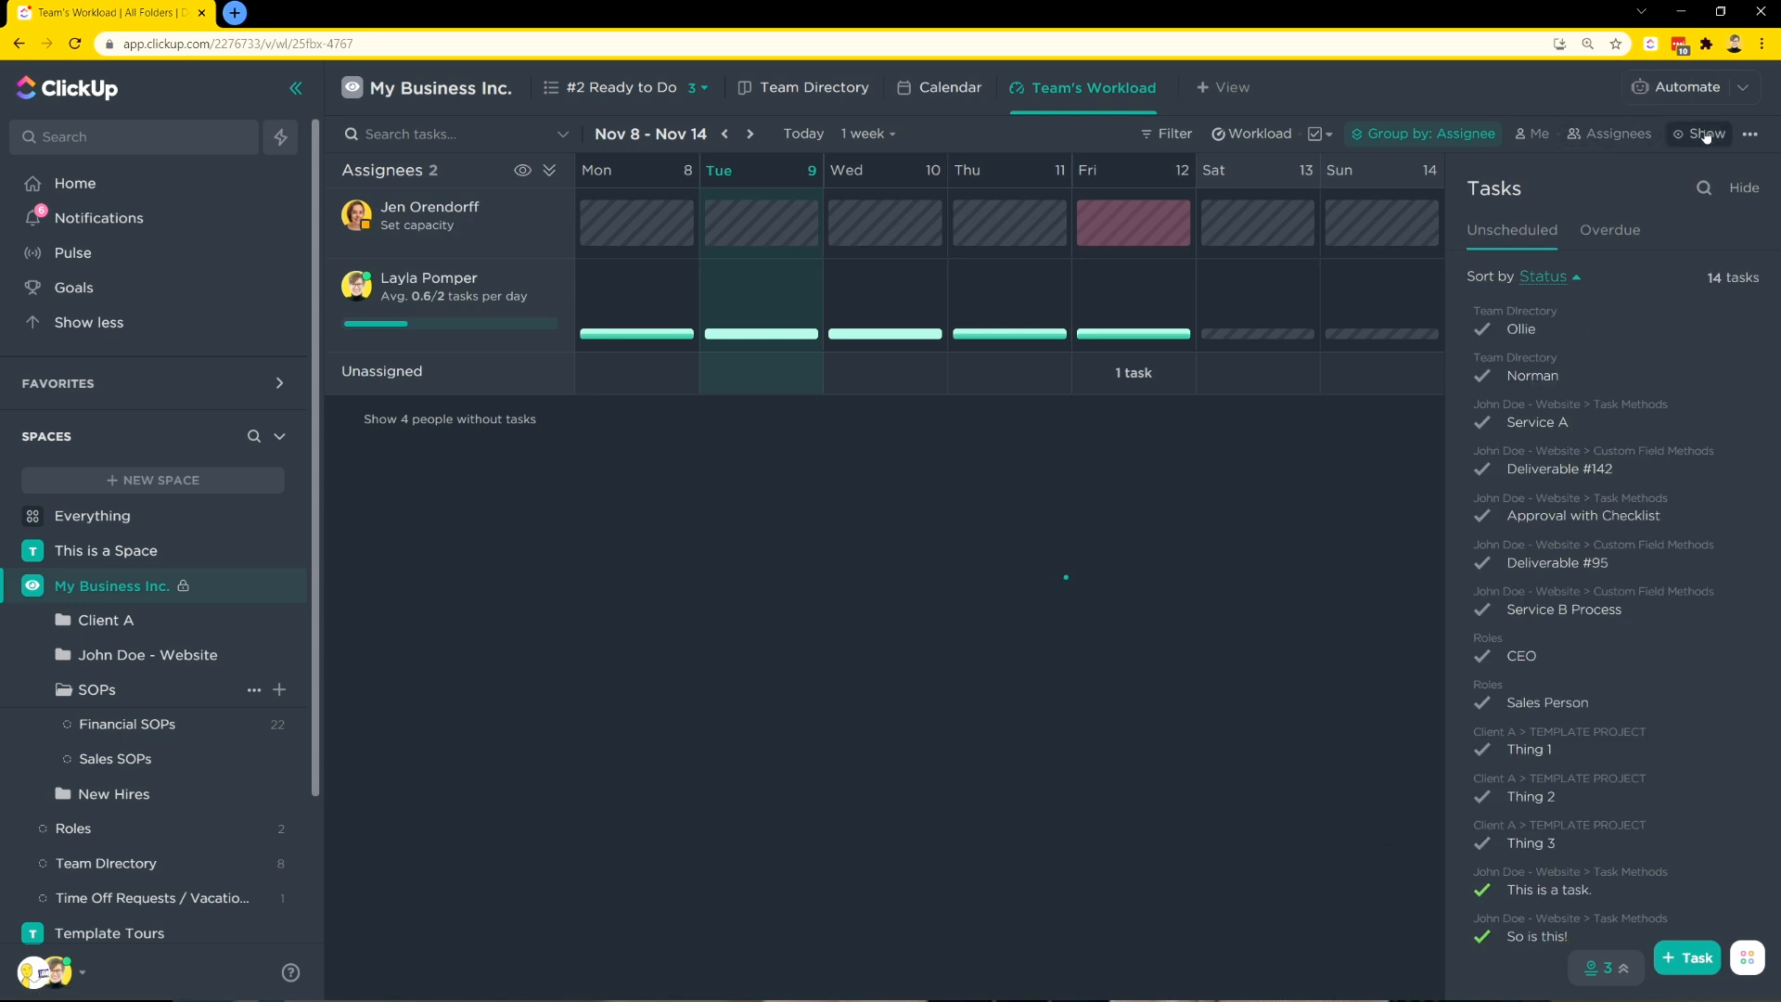
pyautogui.click(1703, 134)
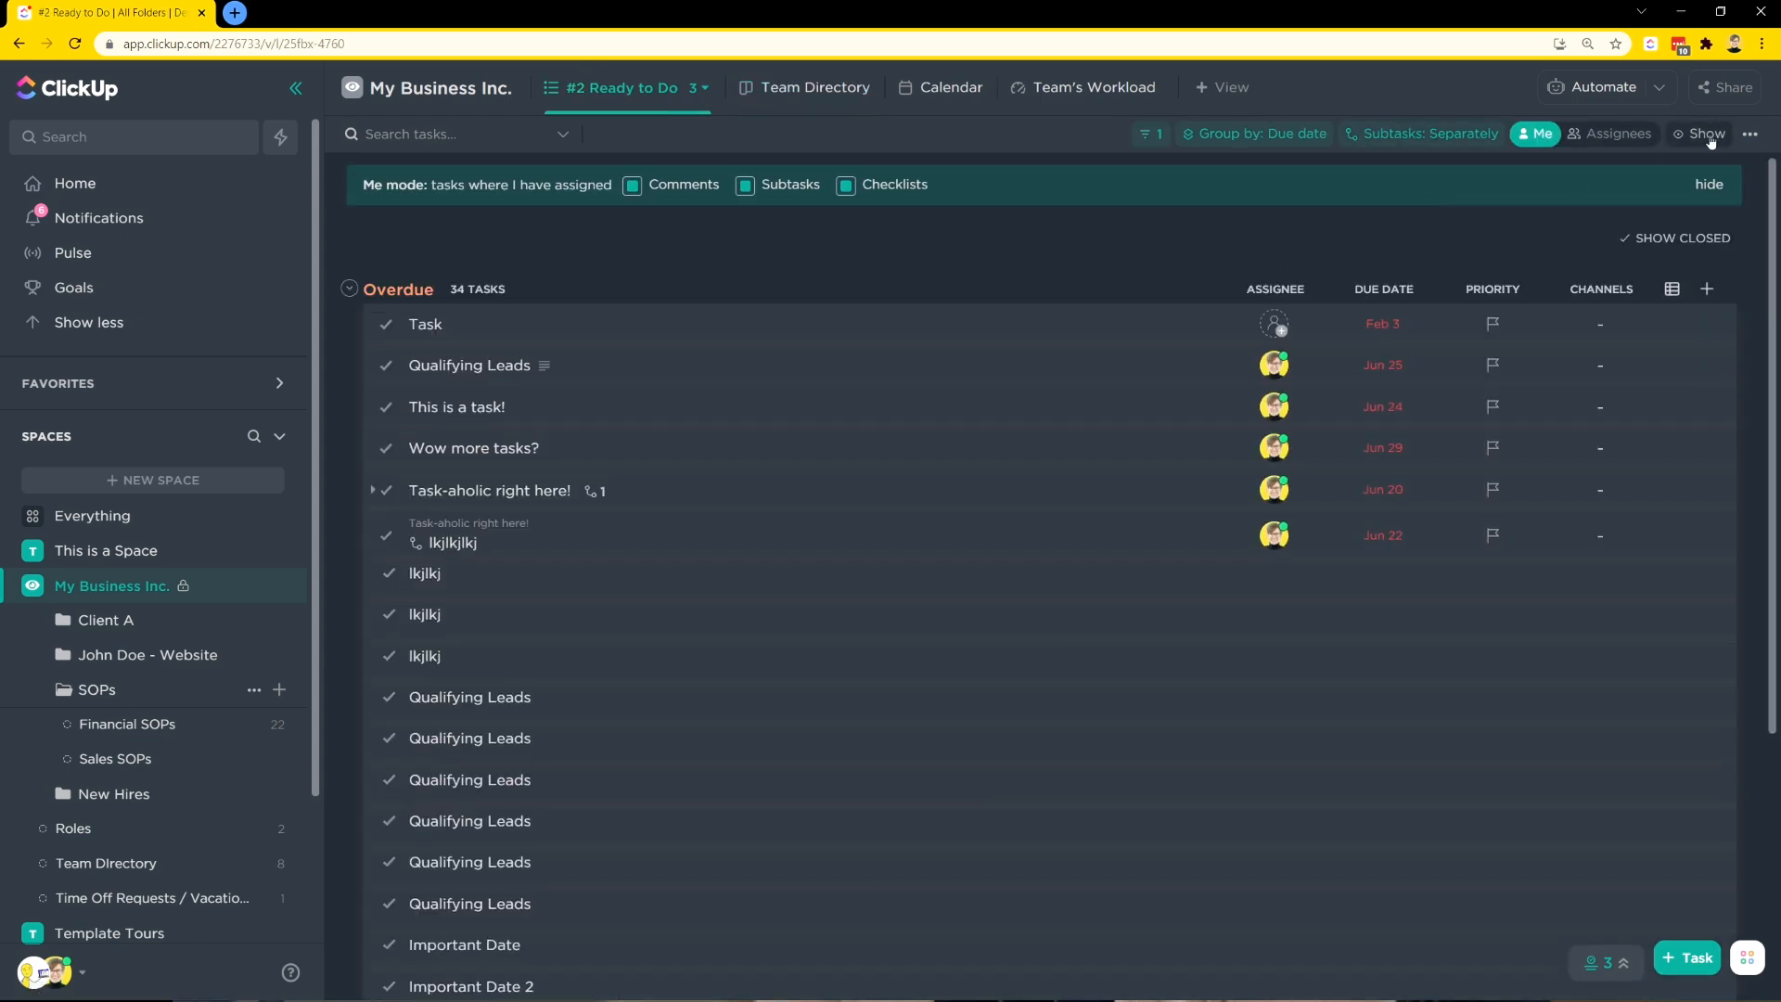
# - On Home, toggle My Work's Show location breadcrumbs on tasks off and back on
pyautogui.click(1705, 134)
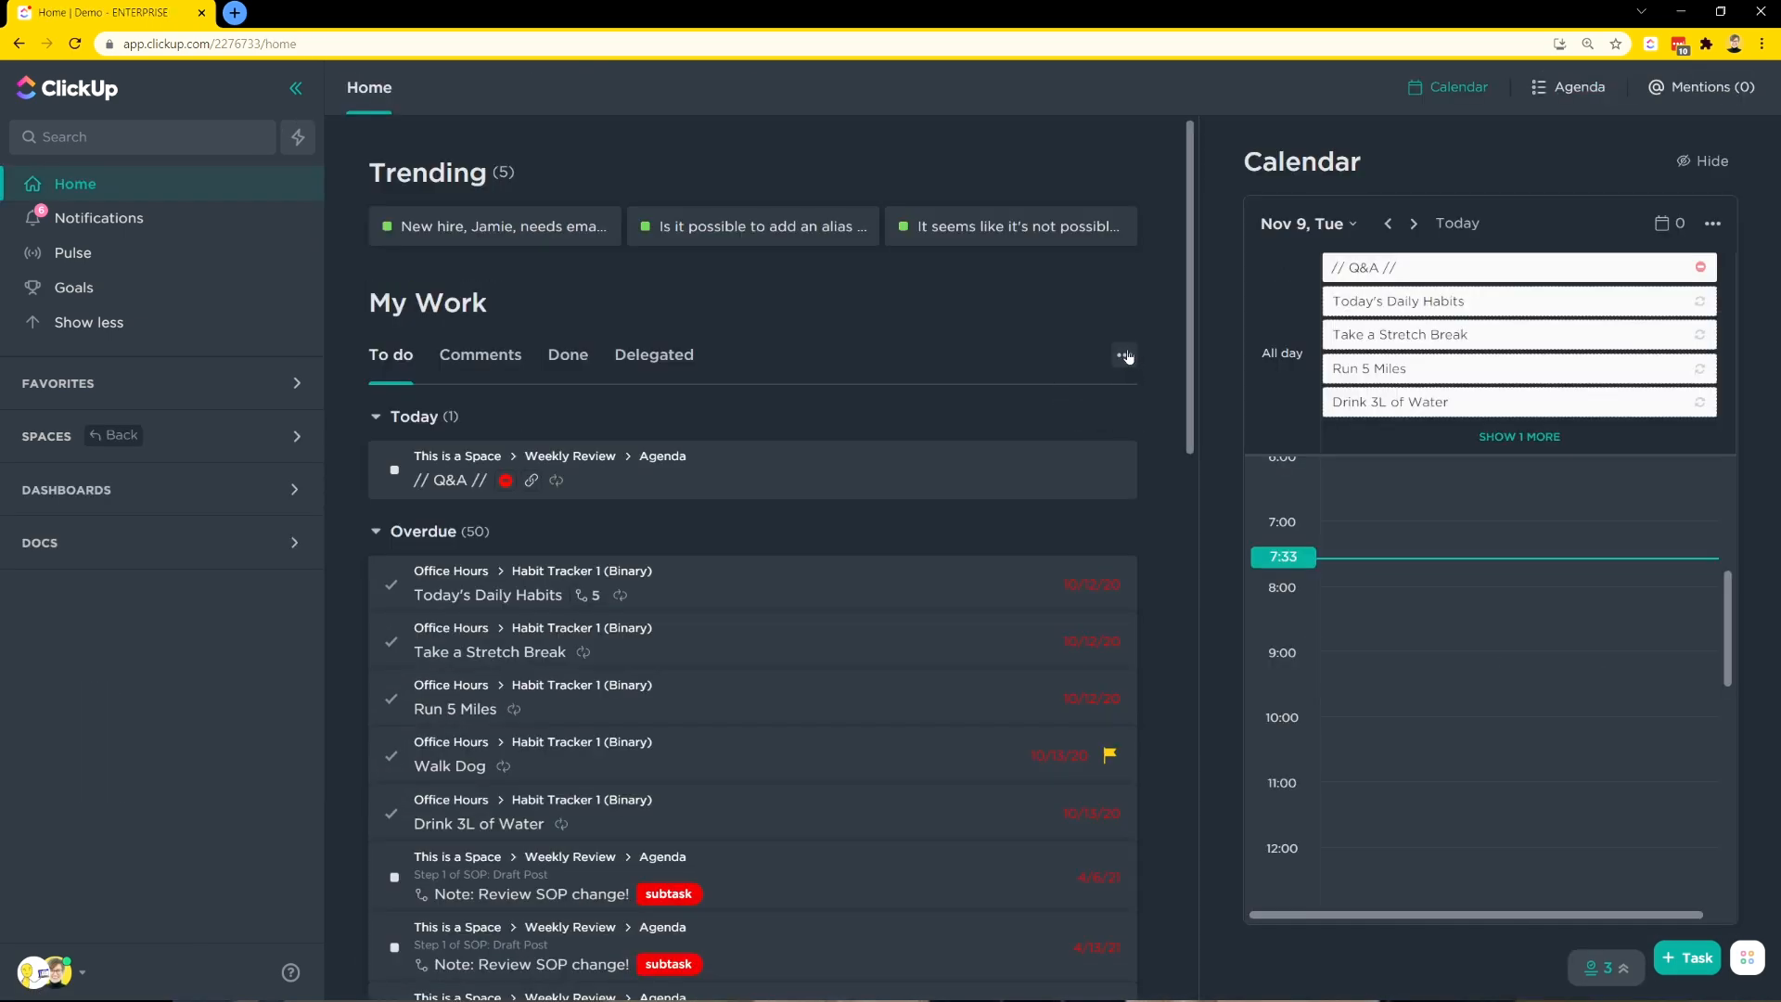
pyautogui.click(1125, 357)
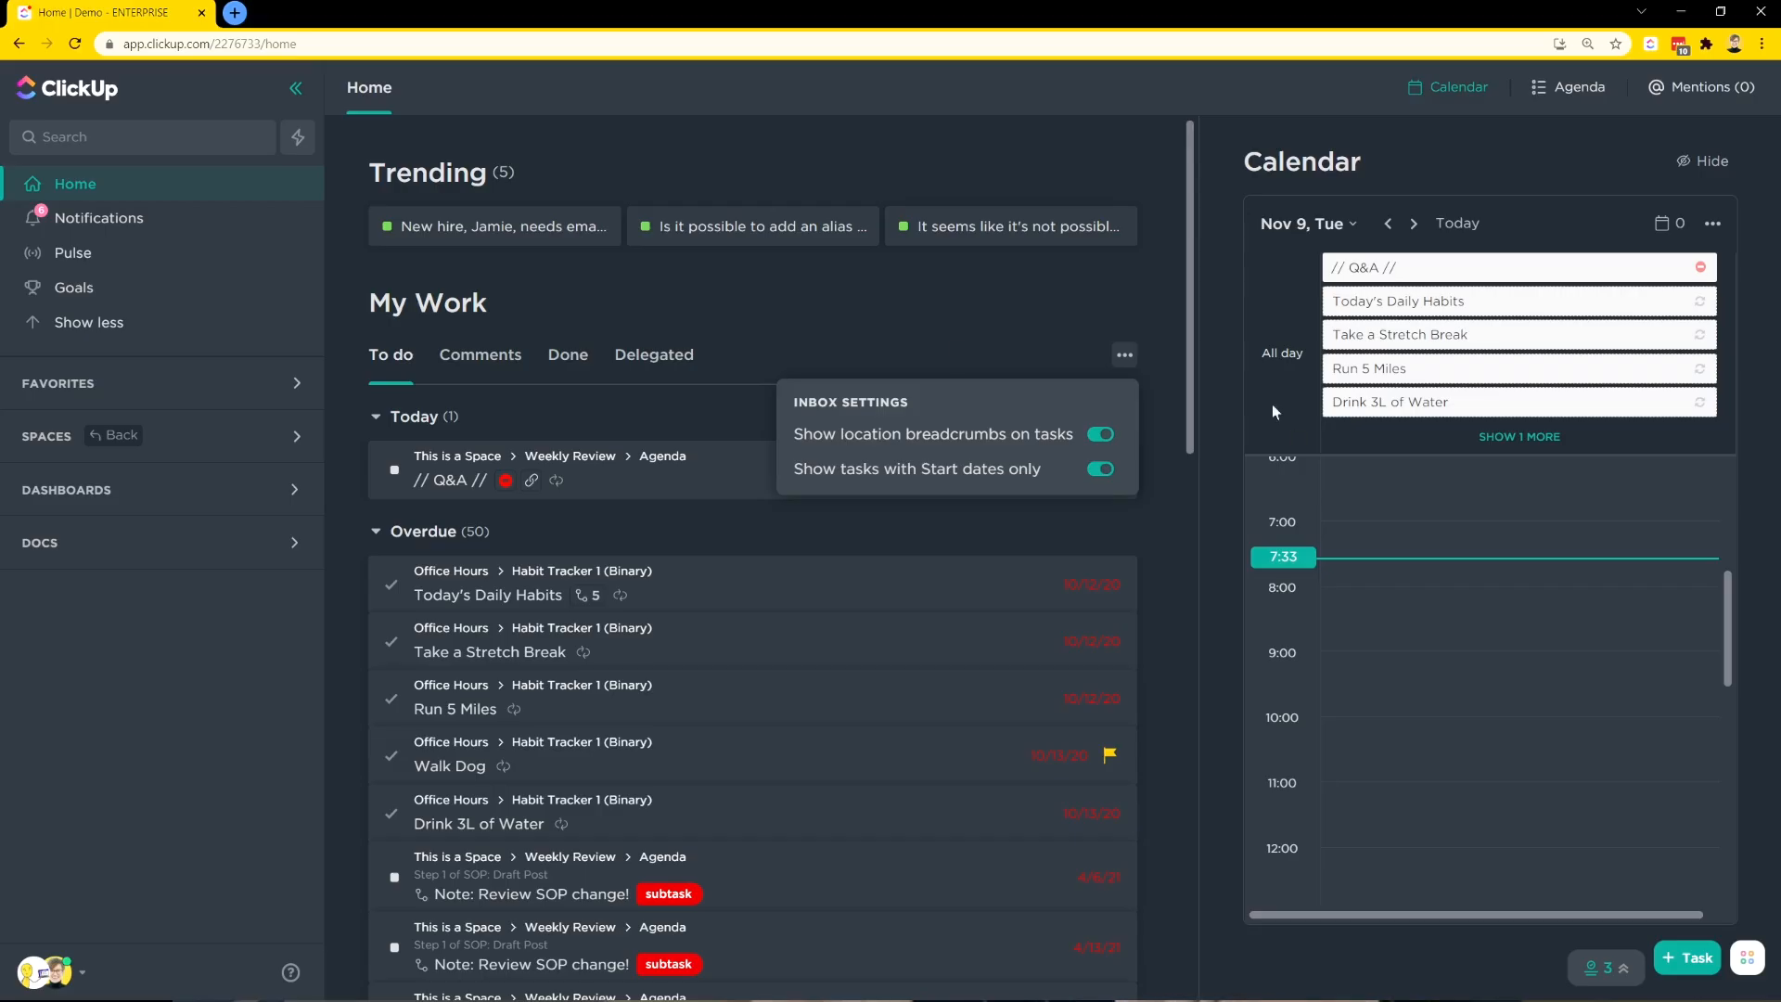
pyautogui.click(1096, 434)
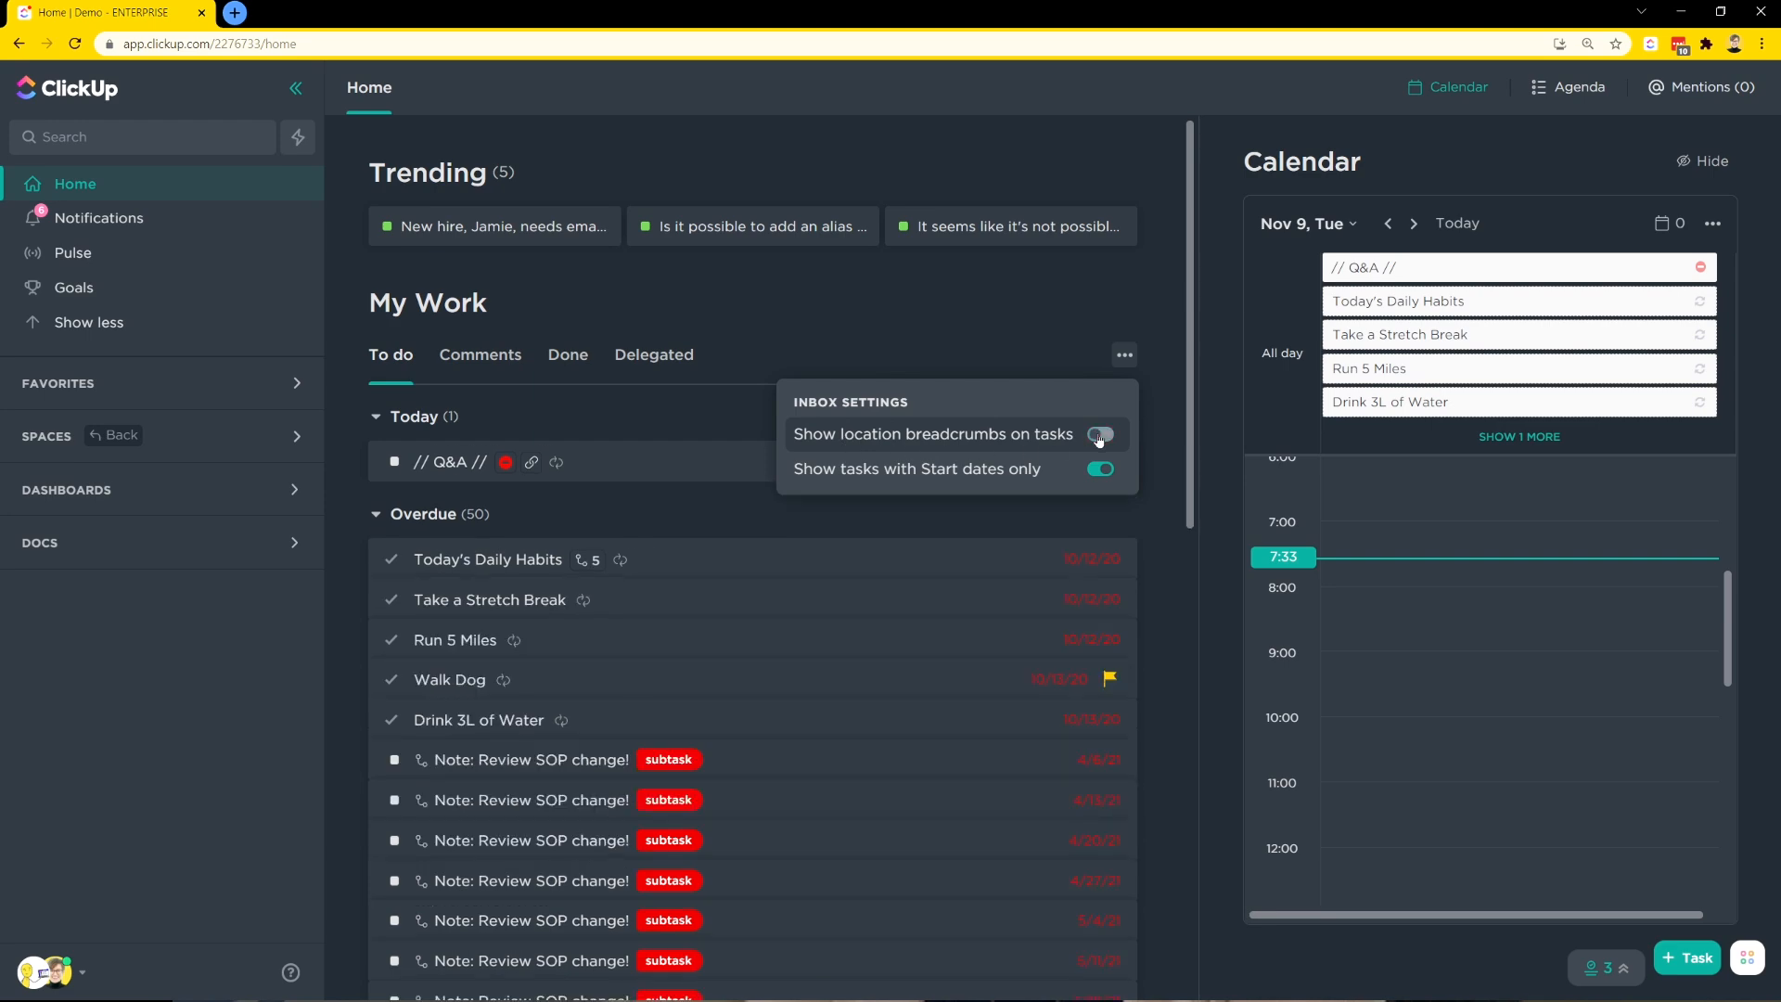
pyautogui.click(1096, 434)
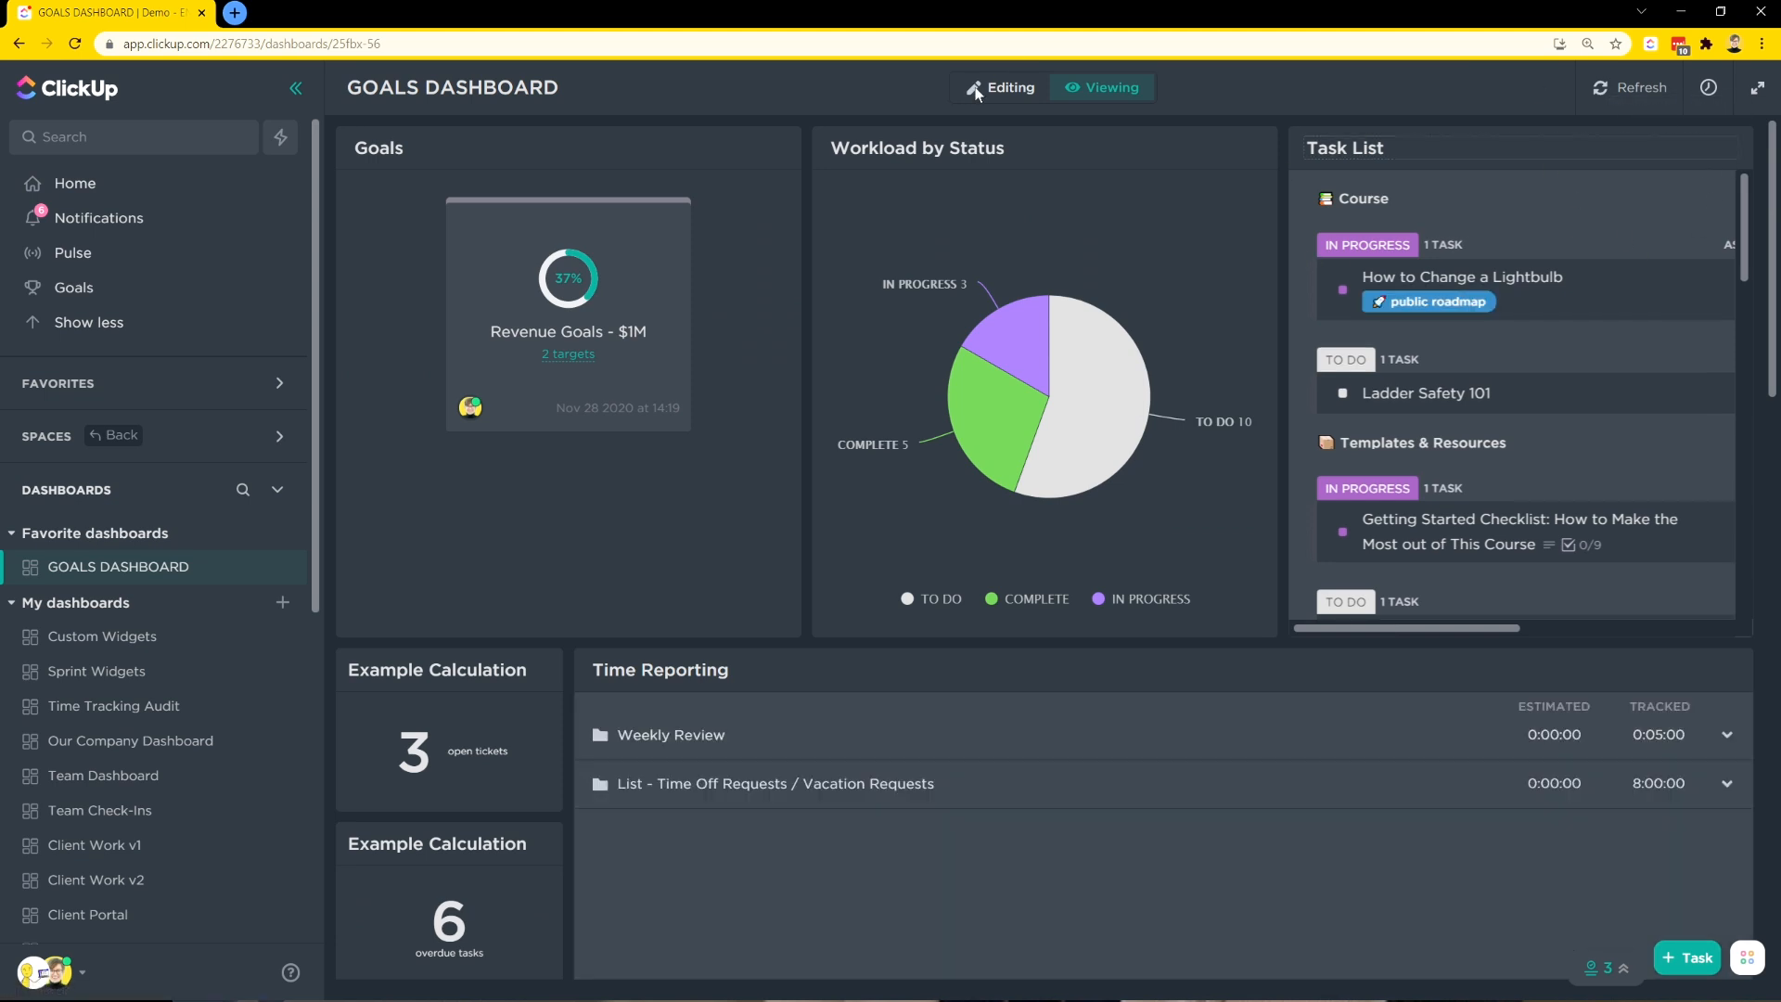
# - In dashboard editing mode, enable Show Breadcrumbs on the Task List widget and save it
pyautogui.click(1000, 87)
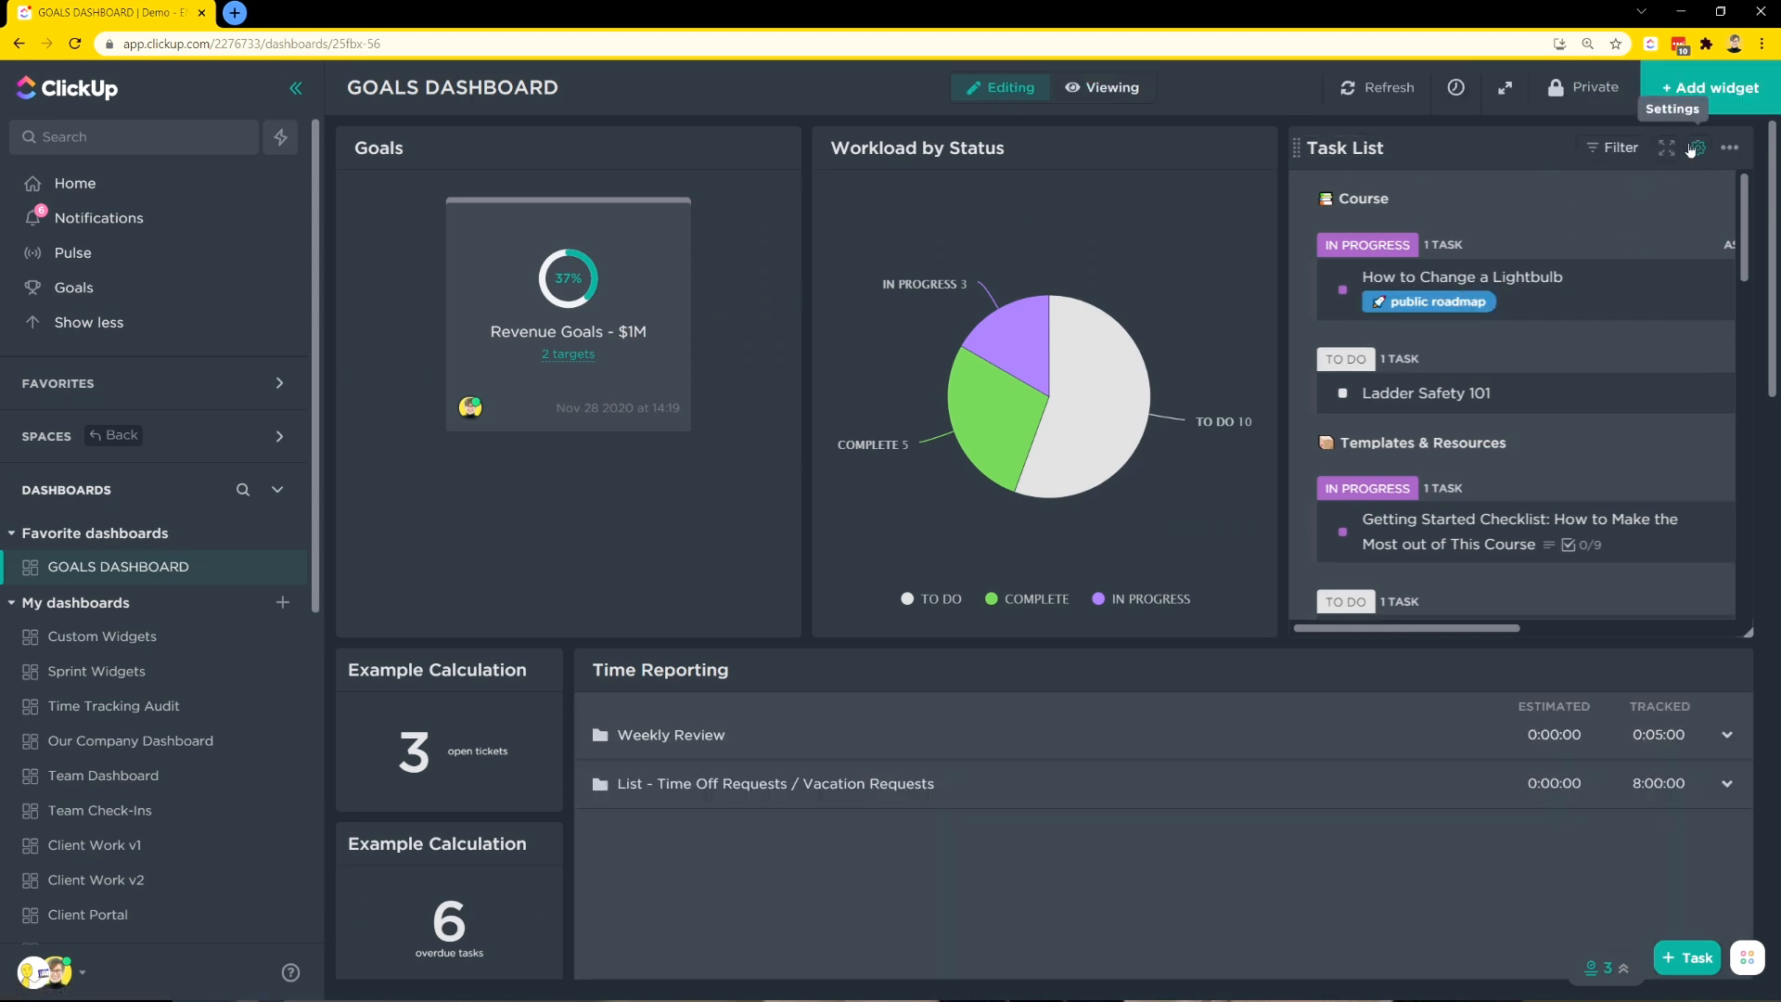
pyautogui.click(1692, 148)
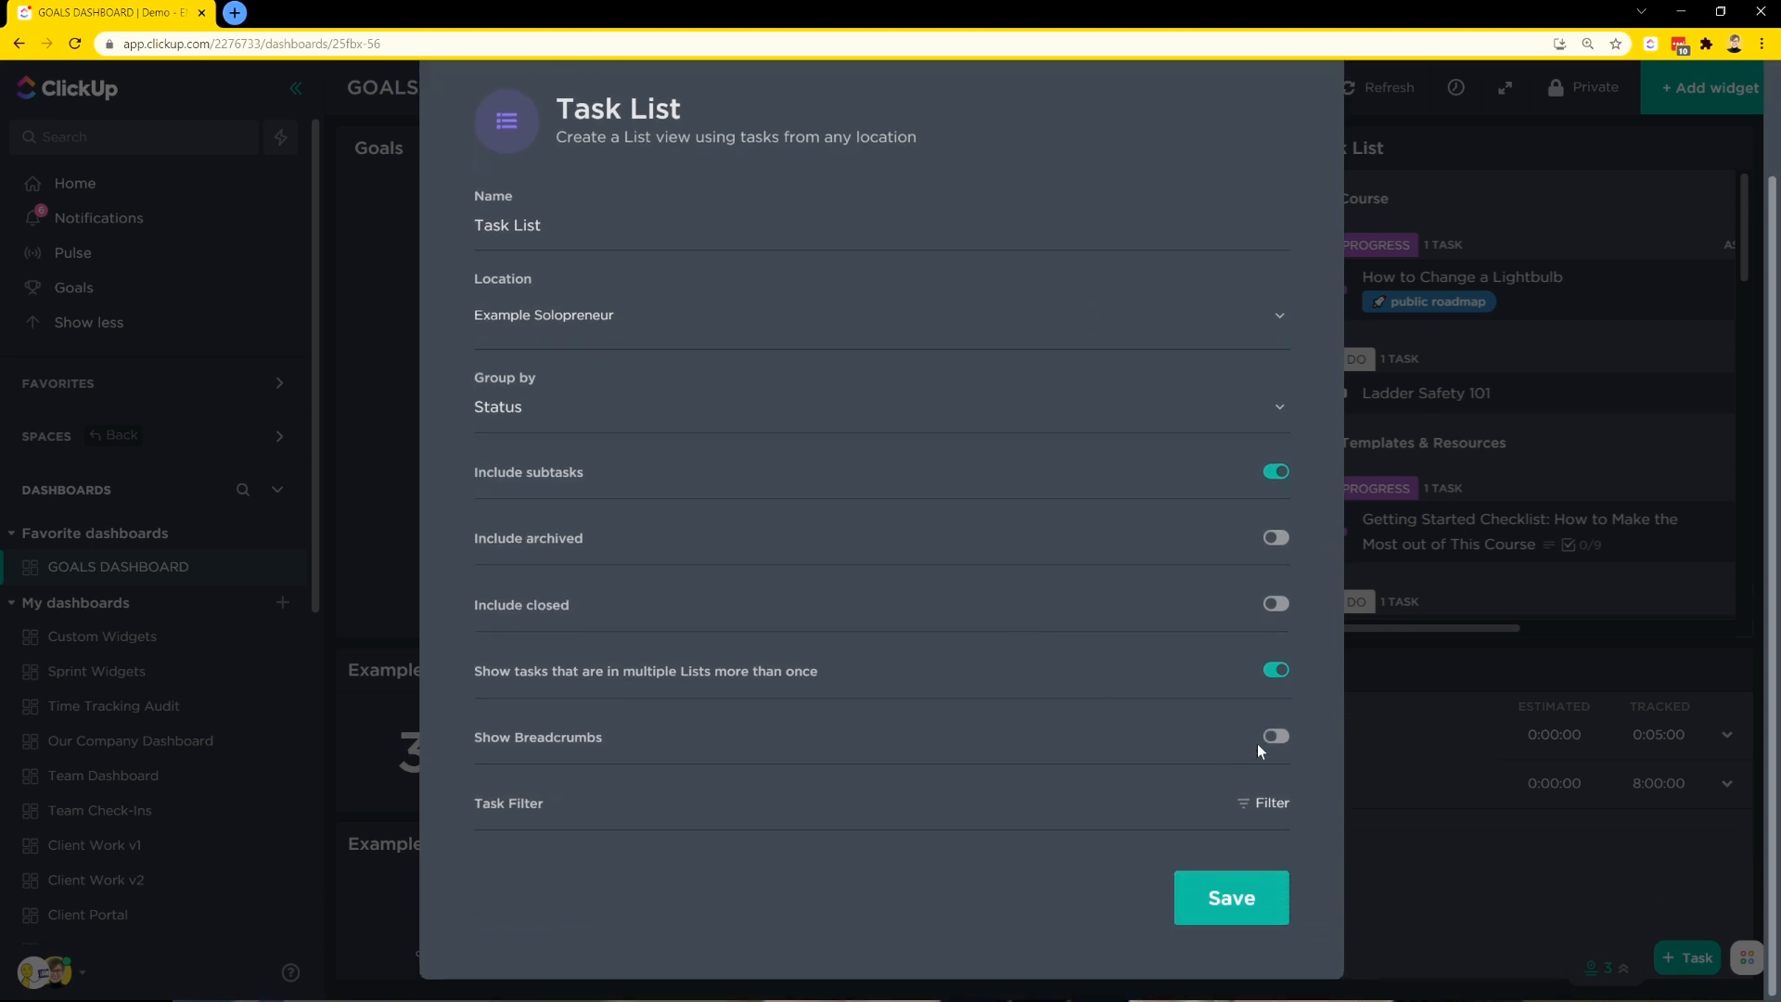
pyautogui.click(1274, 736)
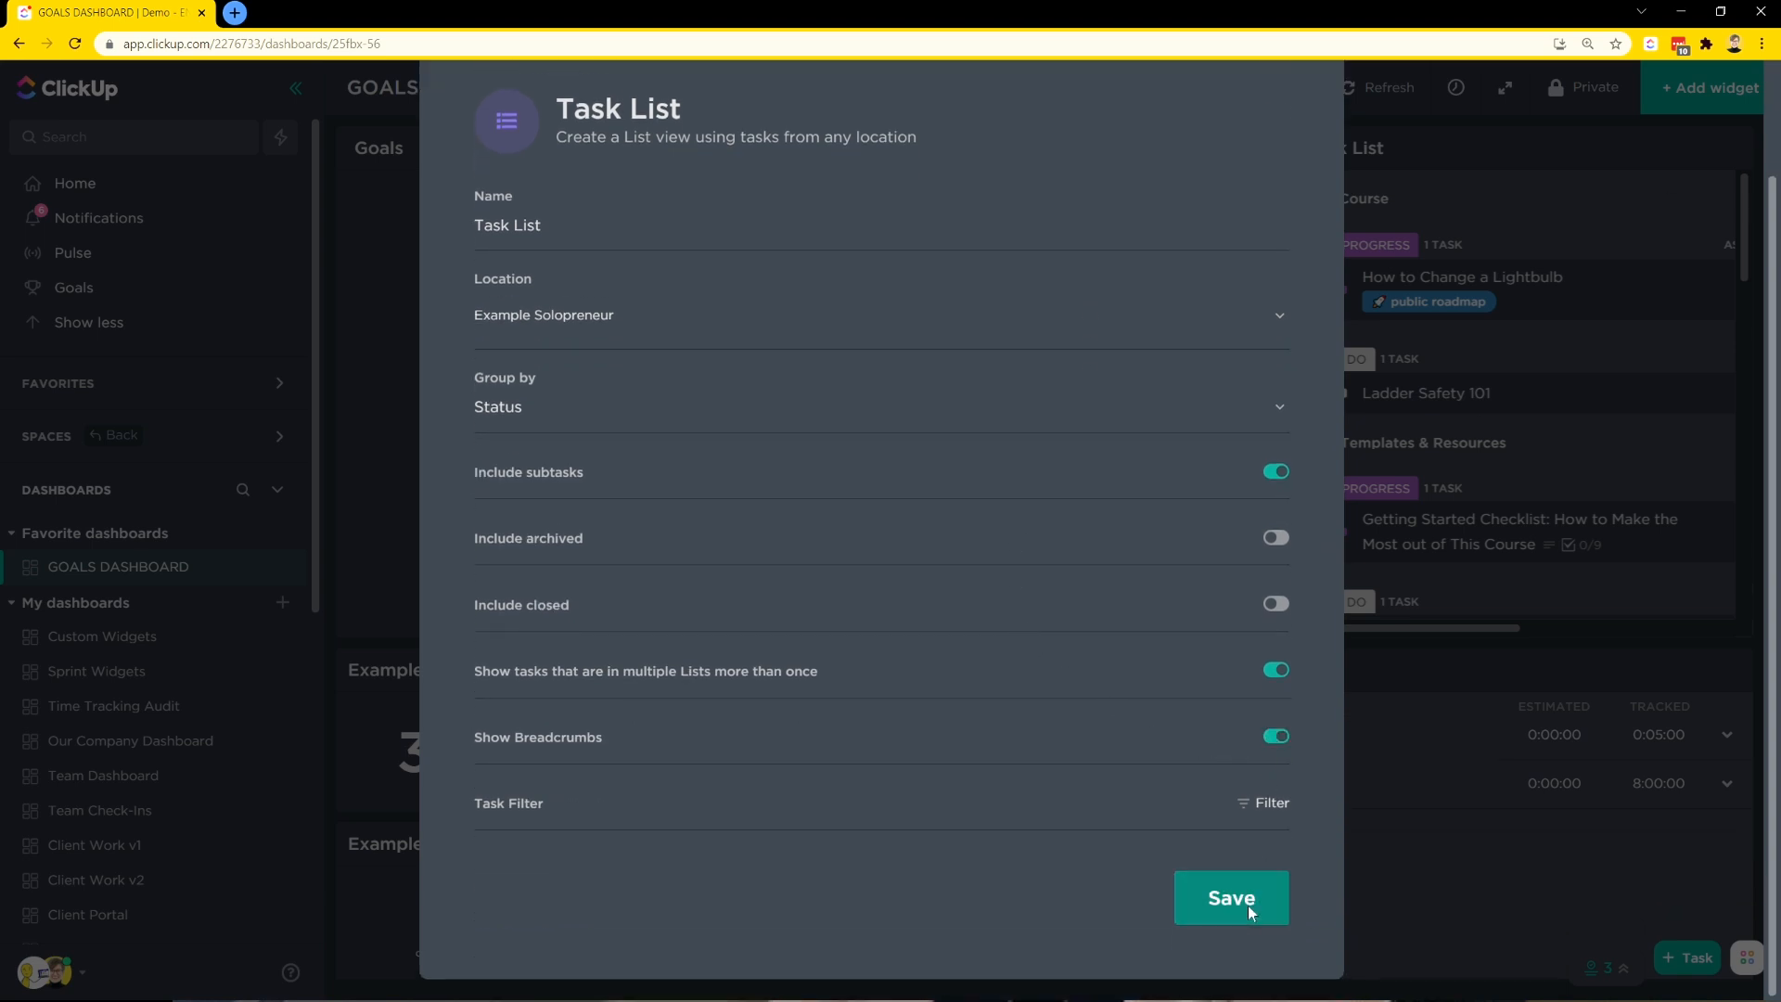
pyautogui.click(1230, 898)
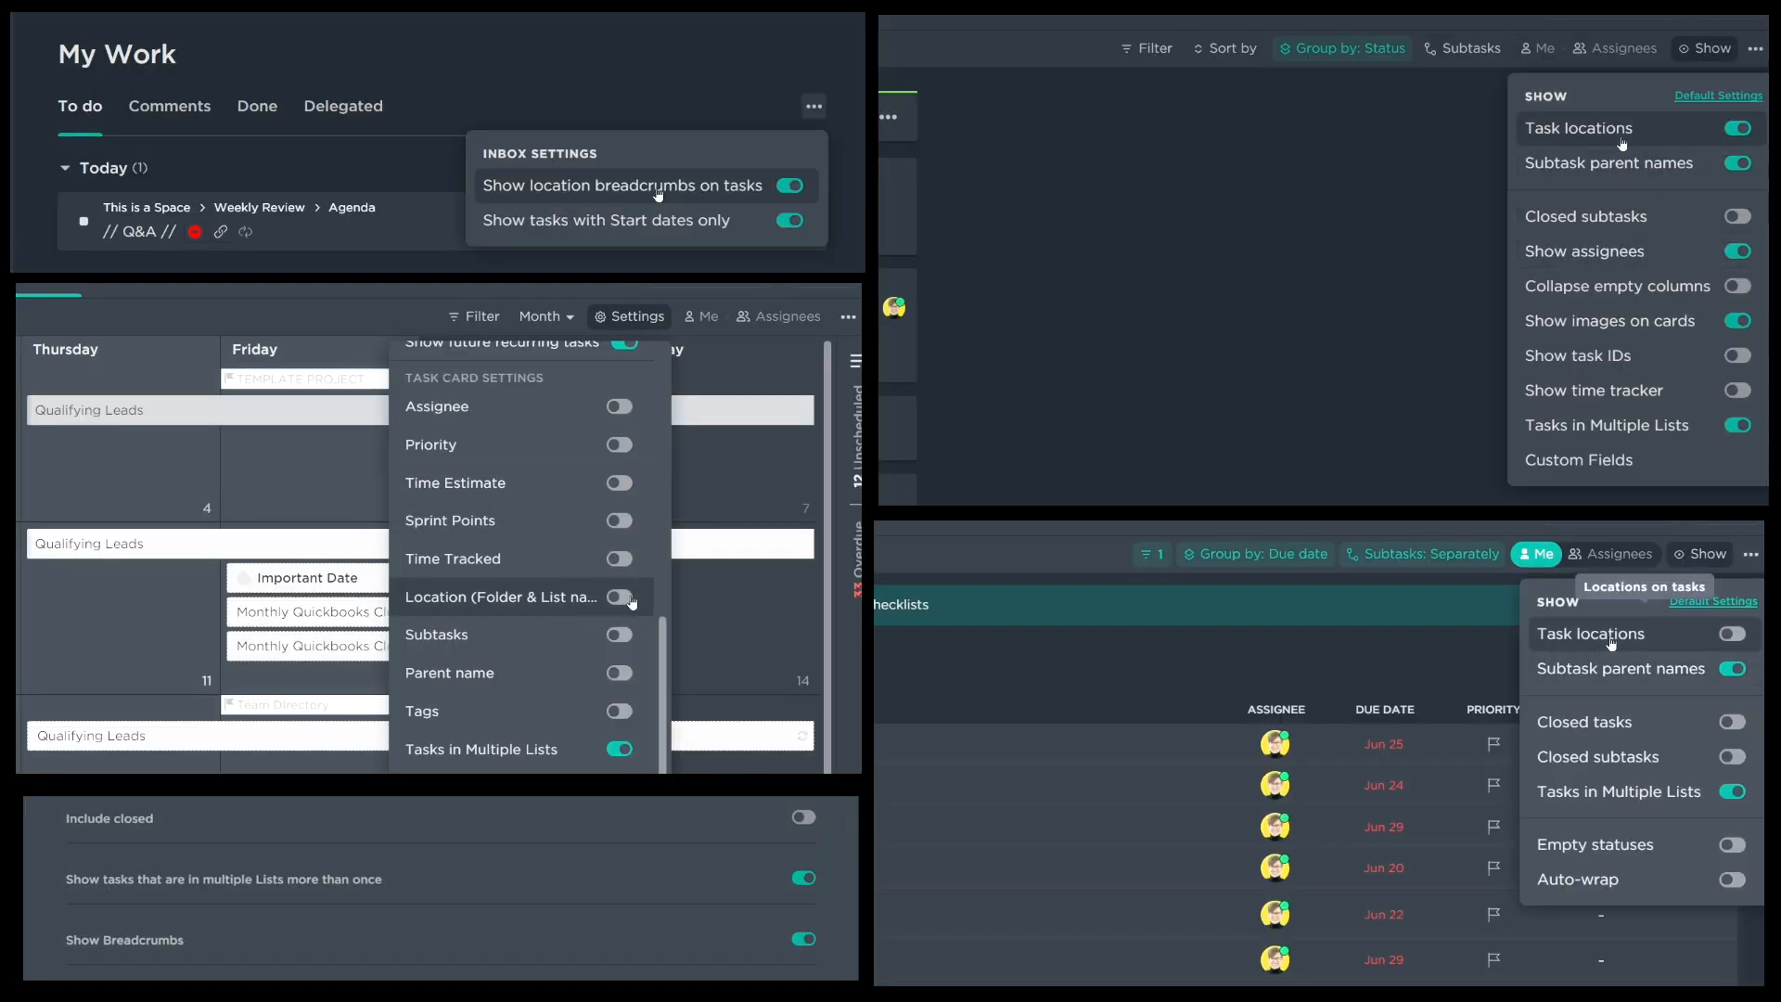
pyautogui.click(619, 595)
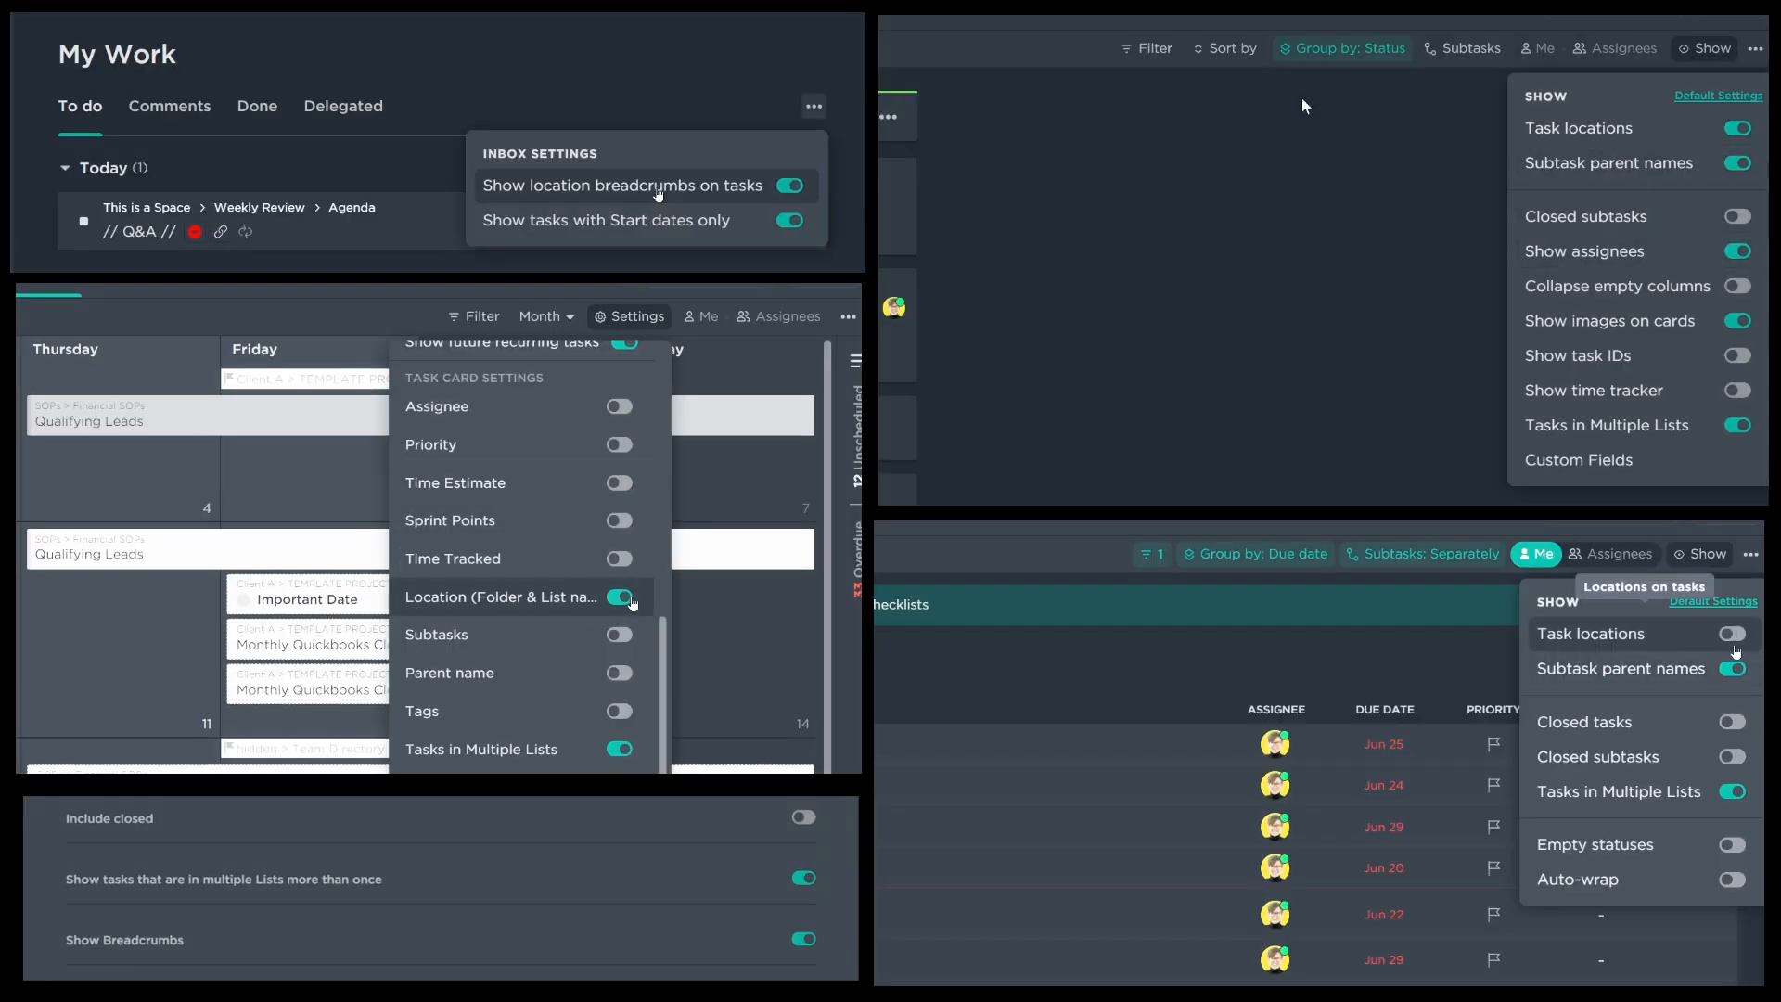